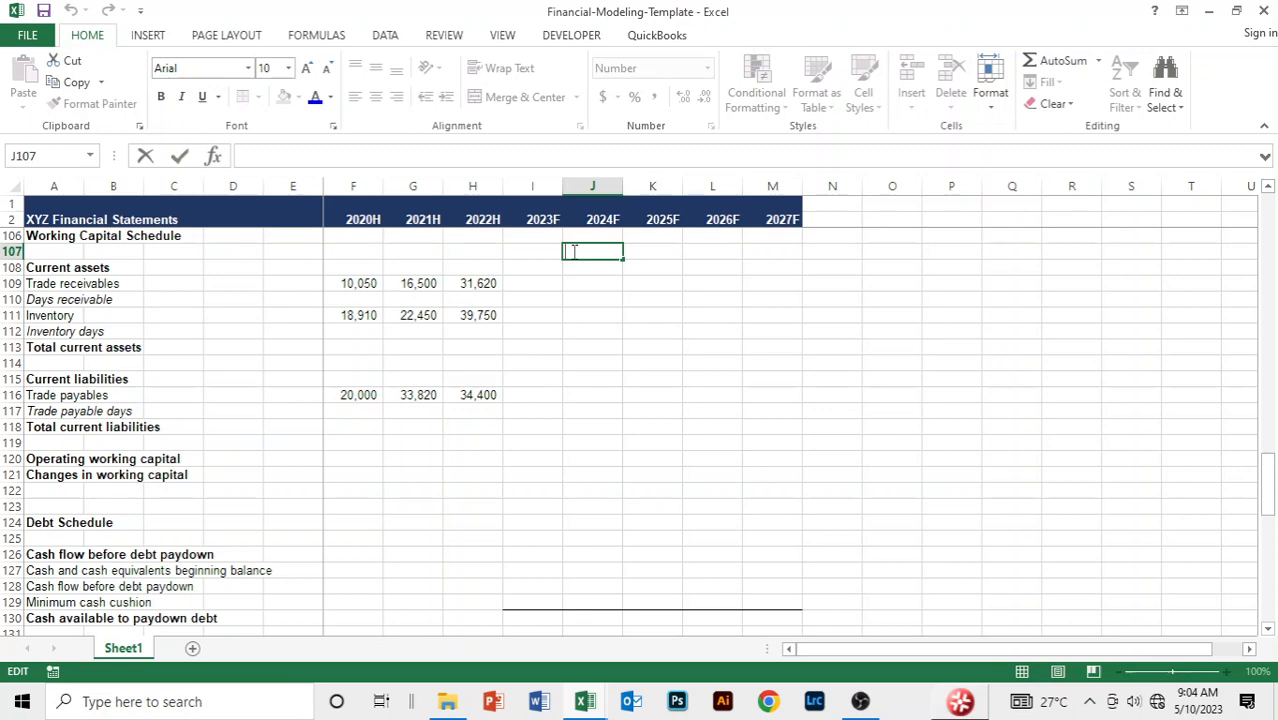
# - Colour the 2020–2022 trade receivables figures blue and copy their formatting
pyautogui.click(532, 299)
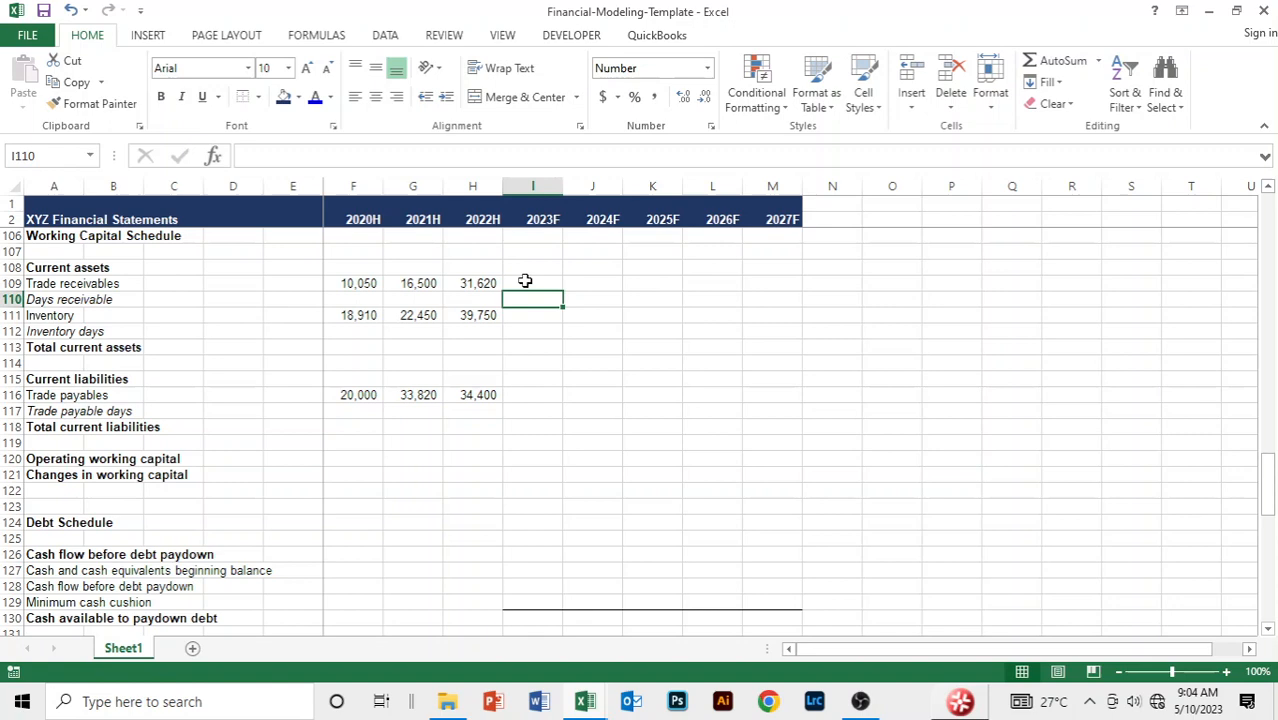
pyautogui.click(532, 283)
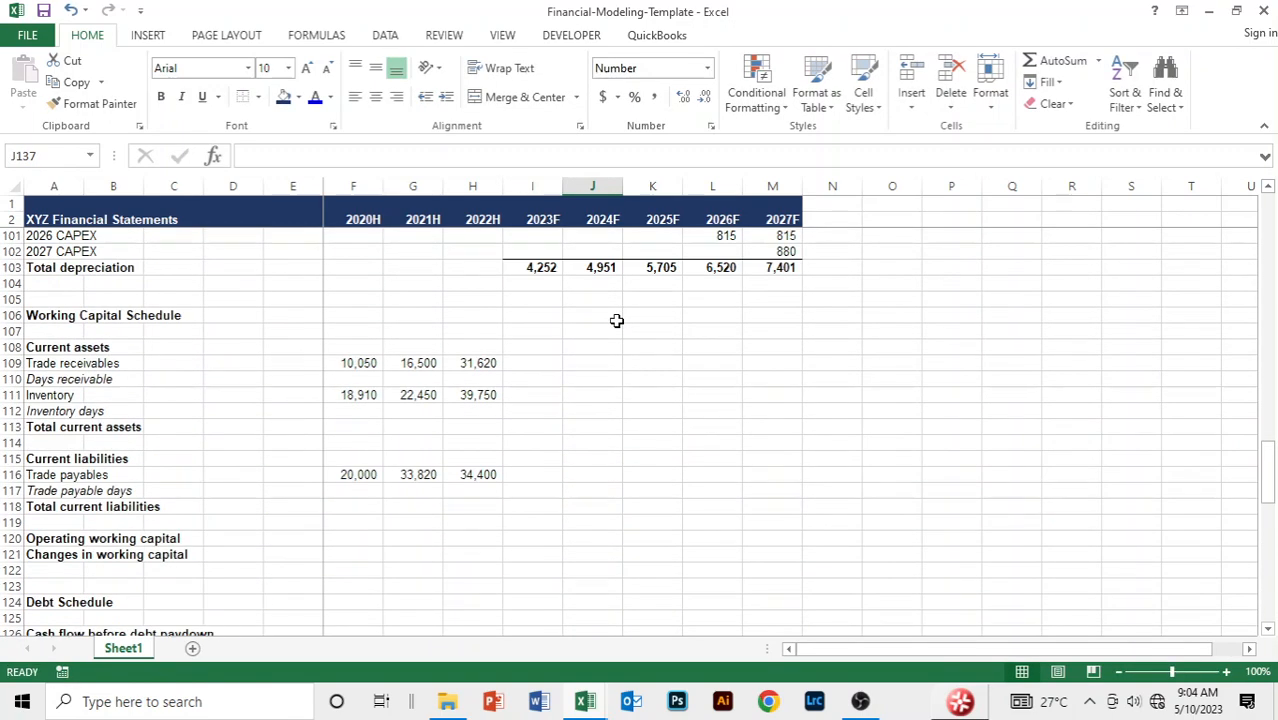
pyautogui.click(352, 362)
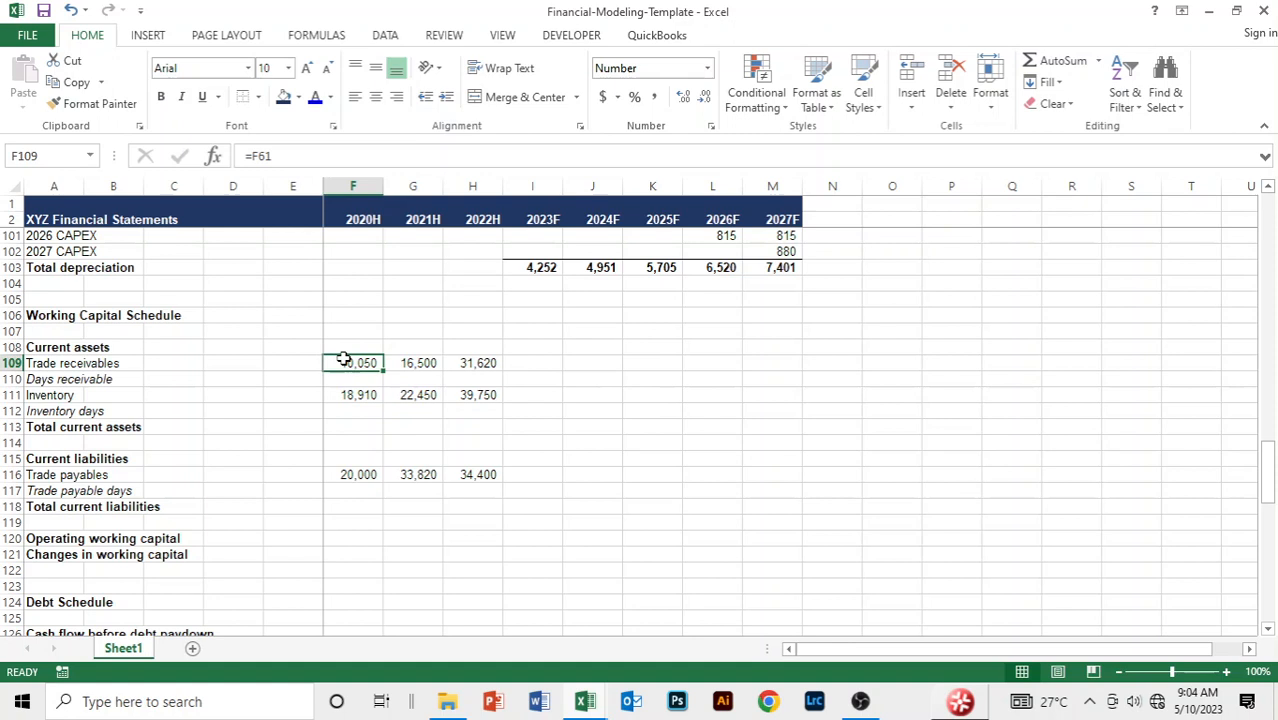
pyautogui.moveTo(352, 363); pyautogui.dragTo(472, 363)
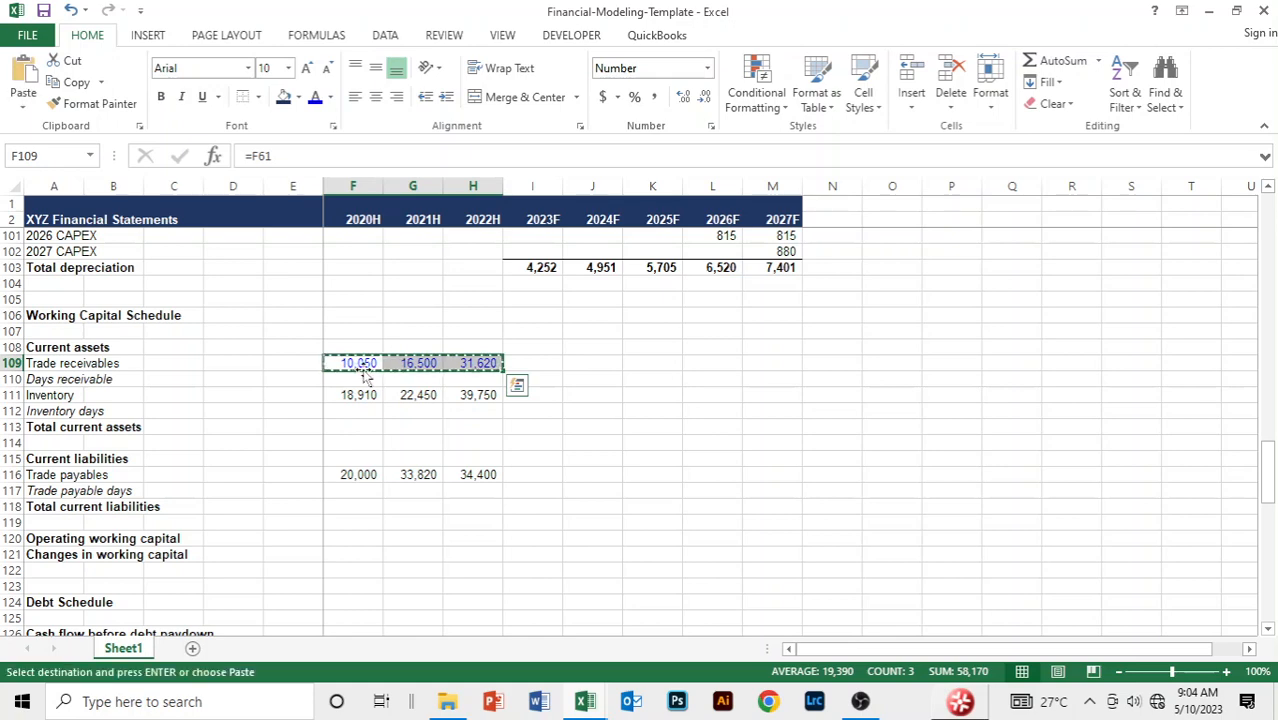
# - Paste the blue number formatting onto the inventory and trade payables figures
pyautogui.click(352, 394)
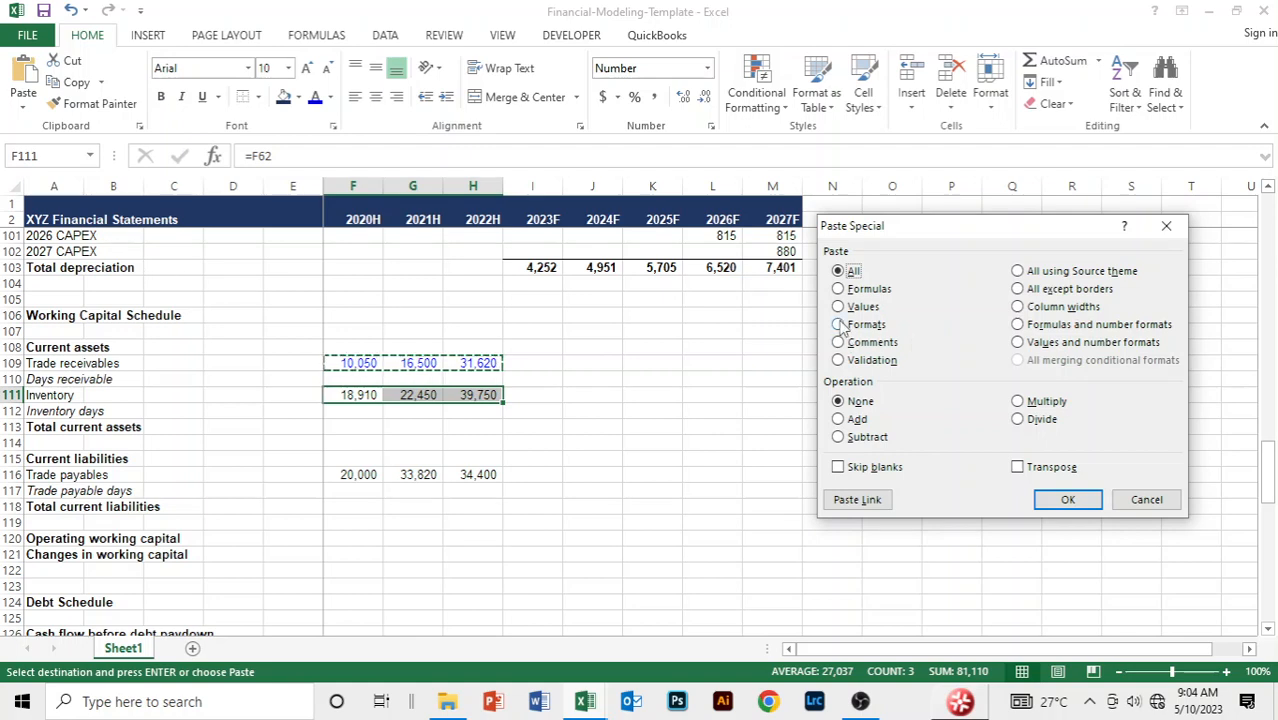
pyautogui.click(838, 324)
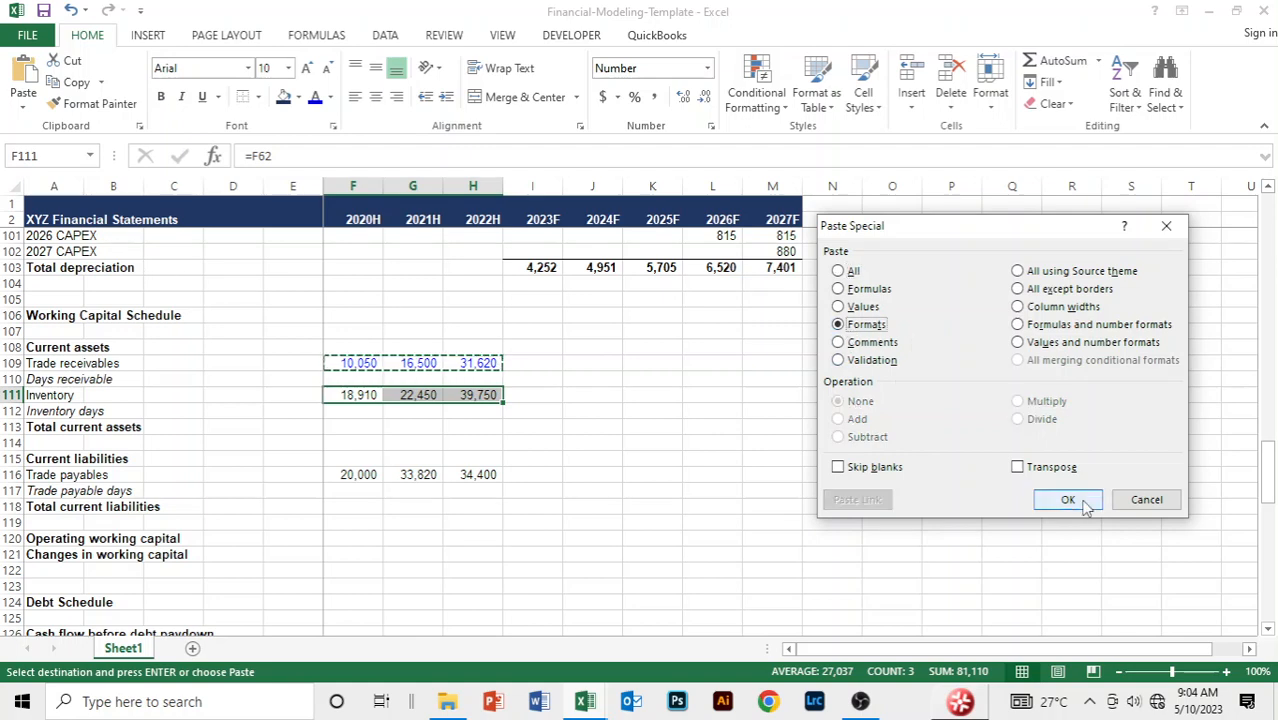
pyautogui.click(1067, 500)
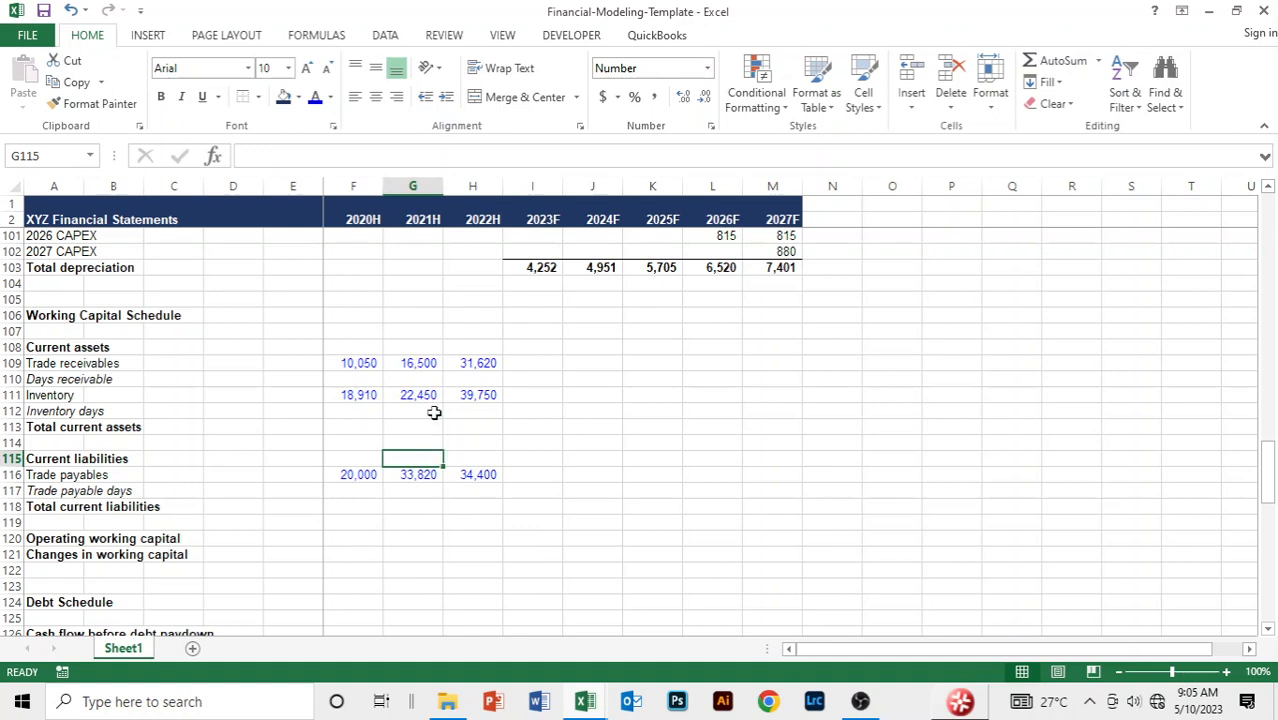
# - Total current assets for 2020–2022 (28,960, 38,950, 71,370) with a line above
pyautogui.click(352, 426)
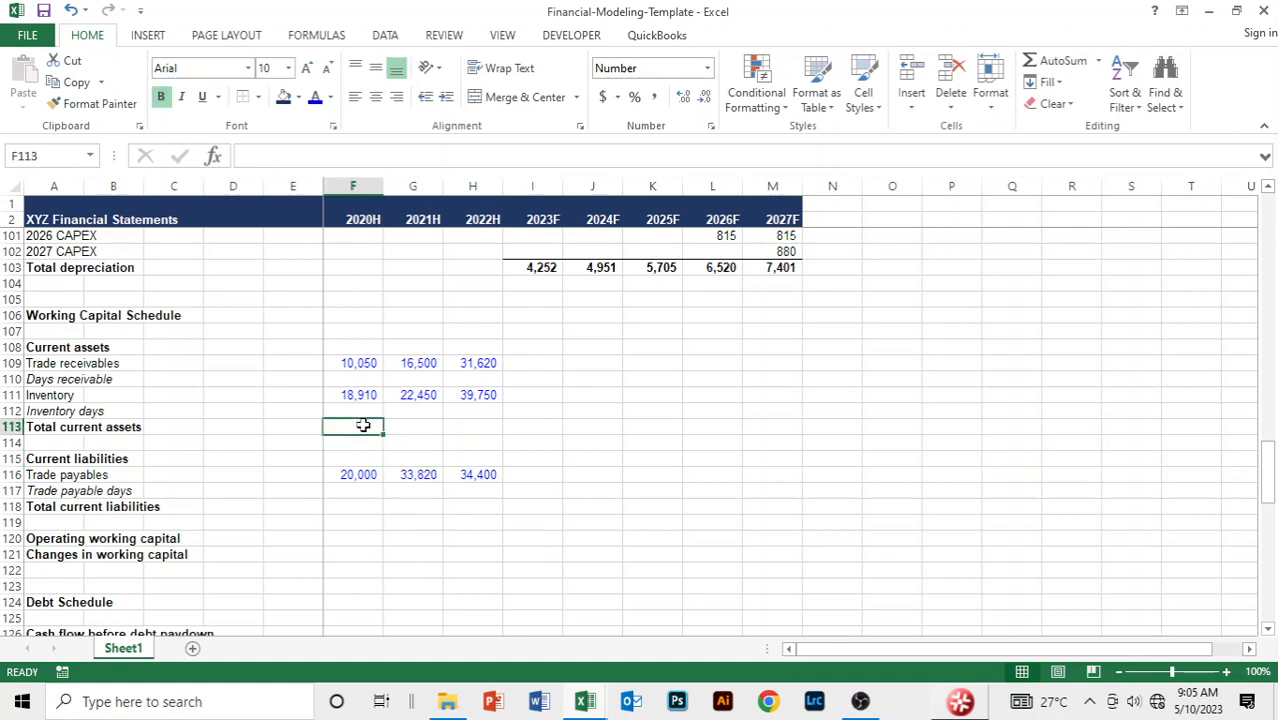
pyautogui.moveTo(352, 427); pyautogui.dragTo(472, 427)
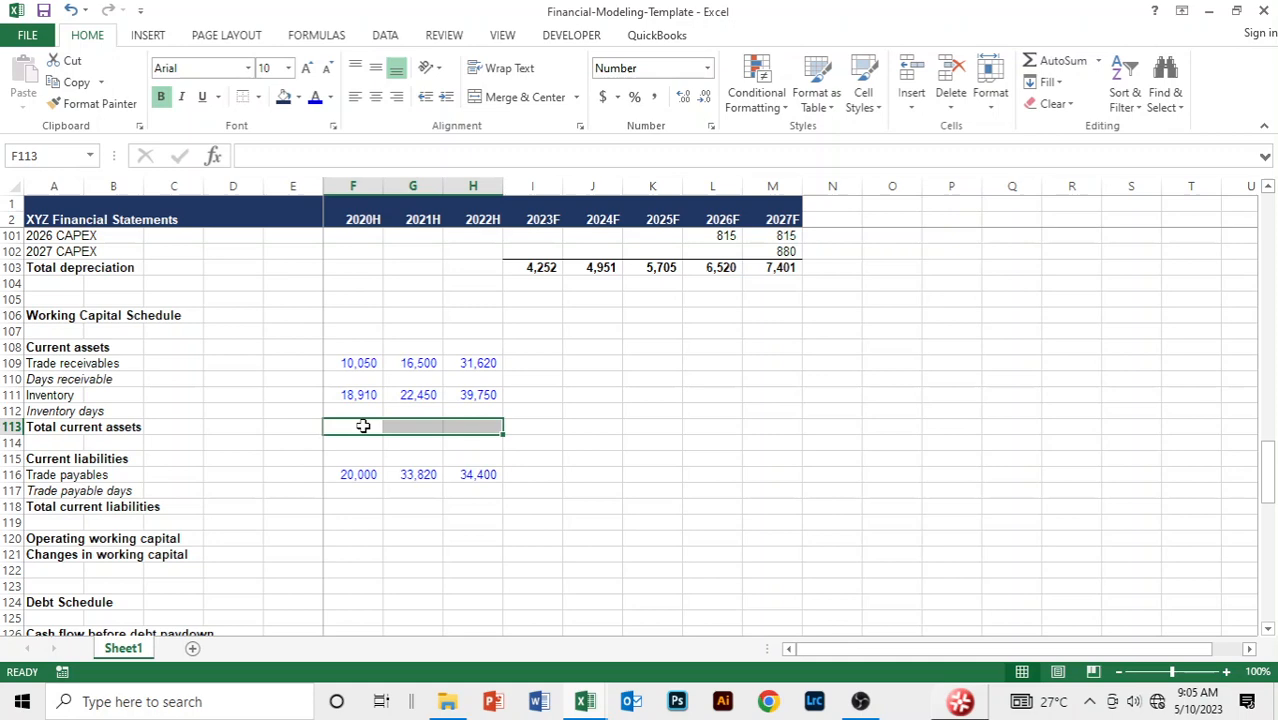
# - Sum total current liabilities for 2020–2022 (20,000, 33,820, 34,400) with a line above
pyautogui.click(352, 474)
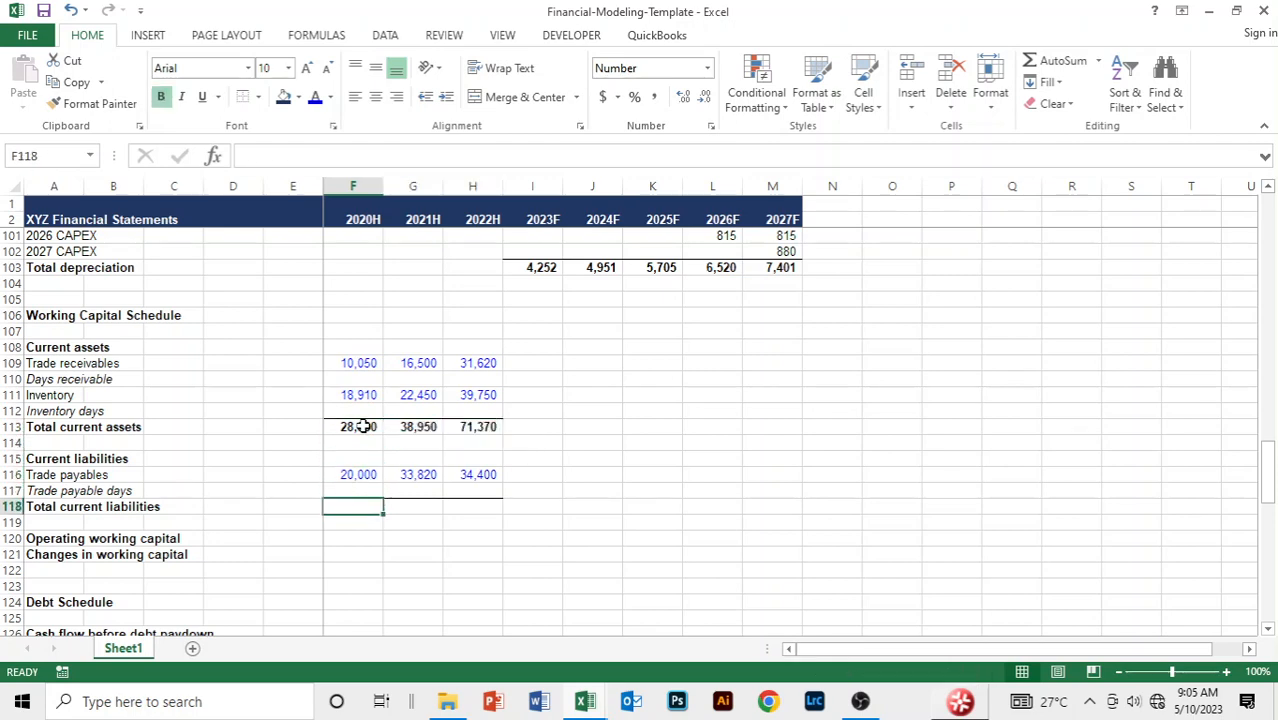
pyautogui.write('=F117')
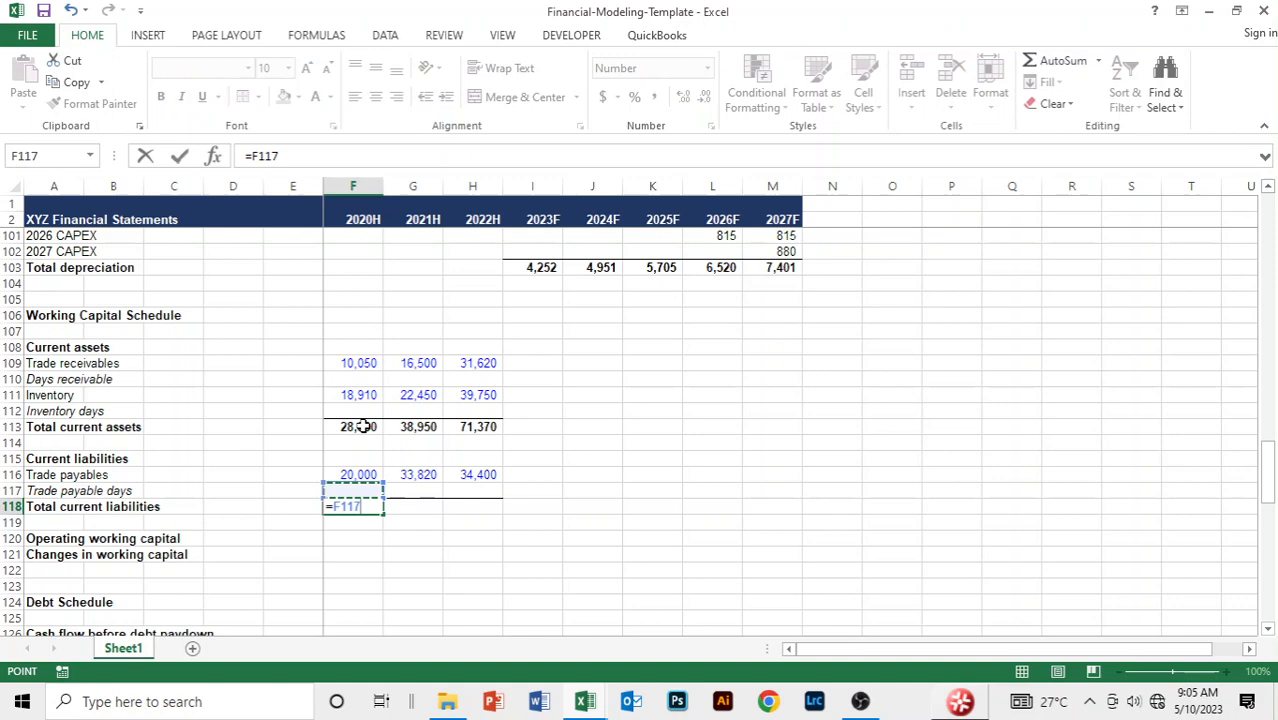
pyautogui.press('Backspace')
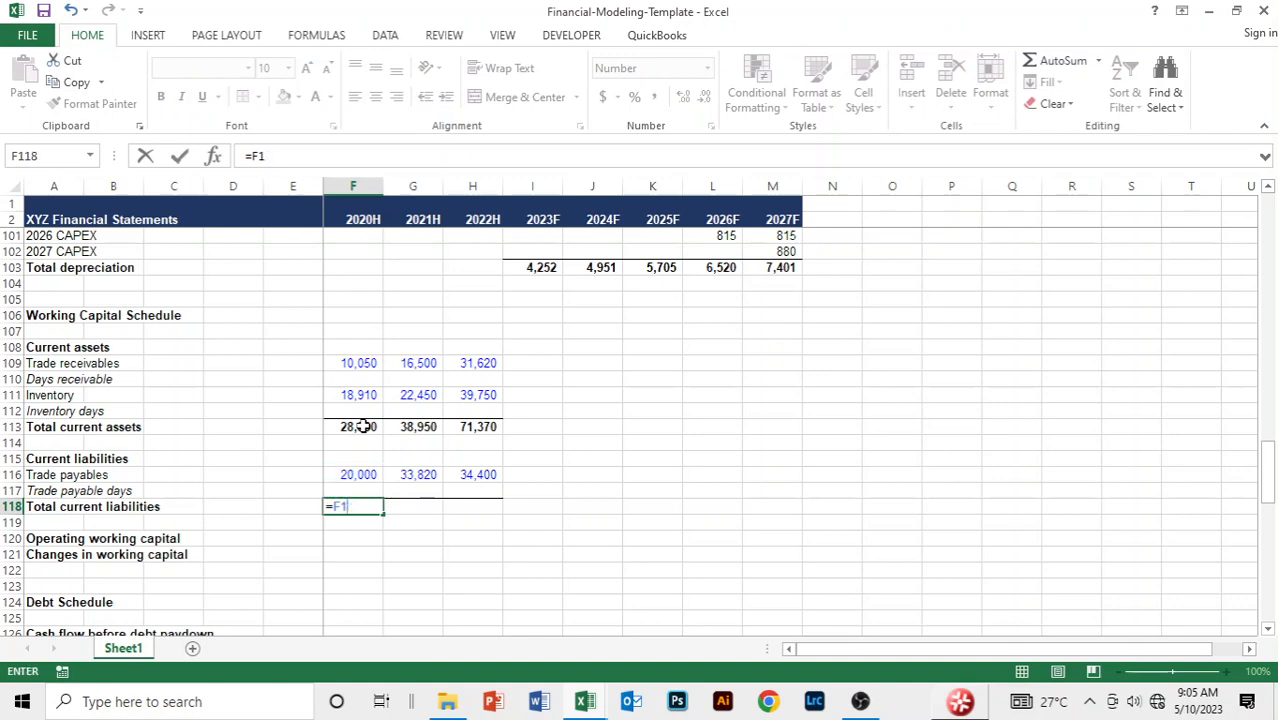
pyautogui.write('=sum(')
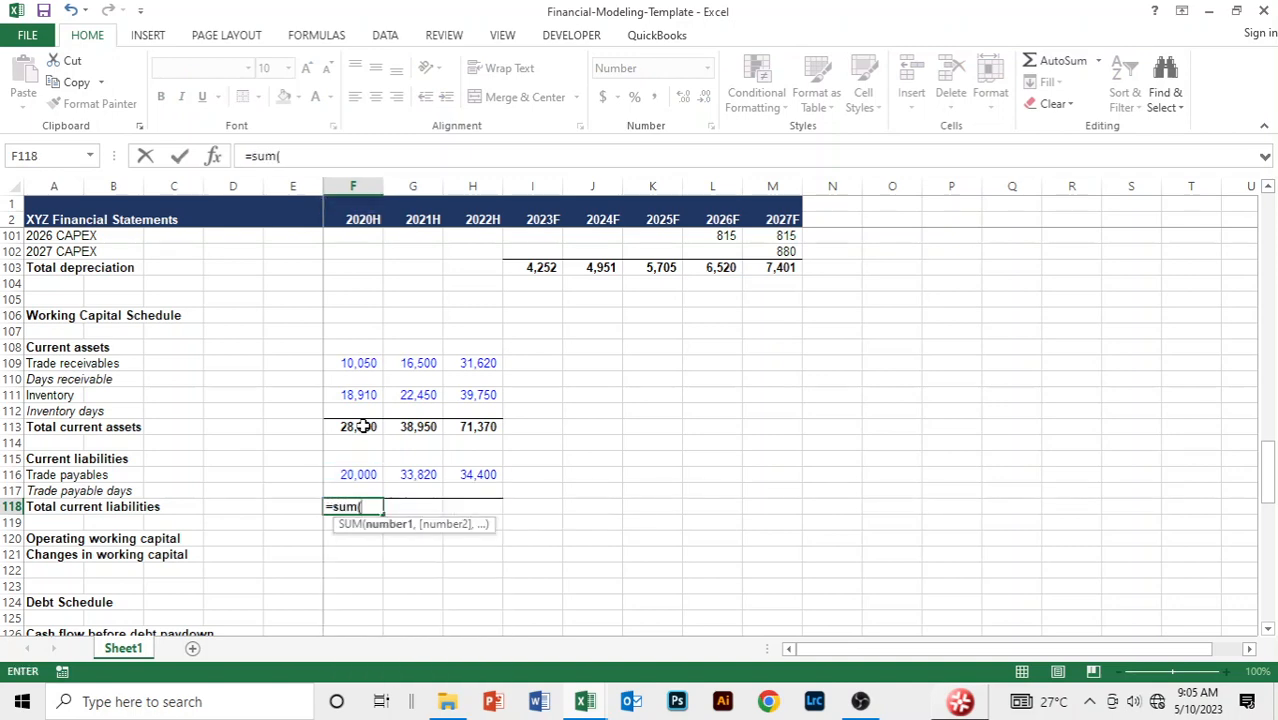
pyautogui.click(352, 474)
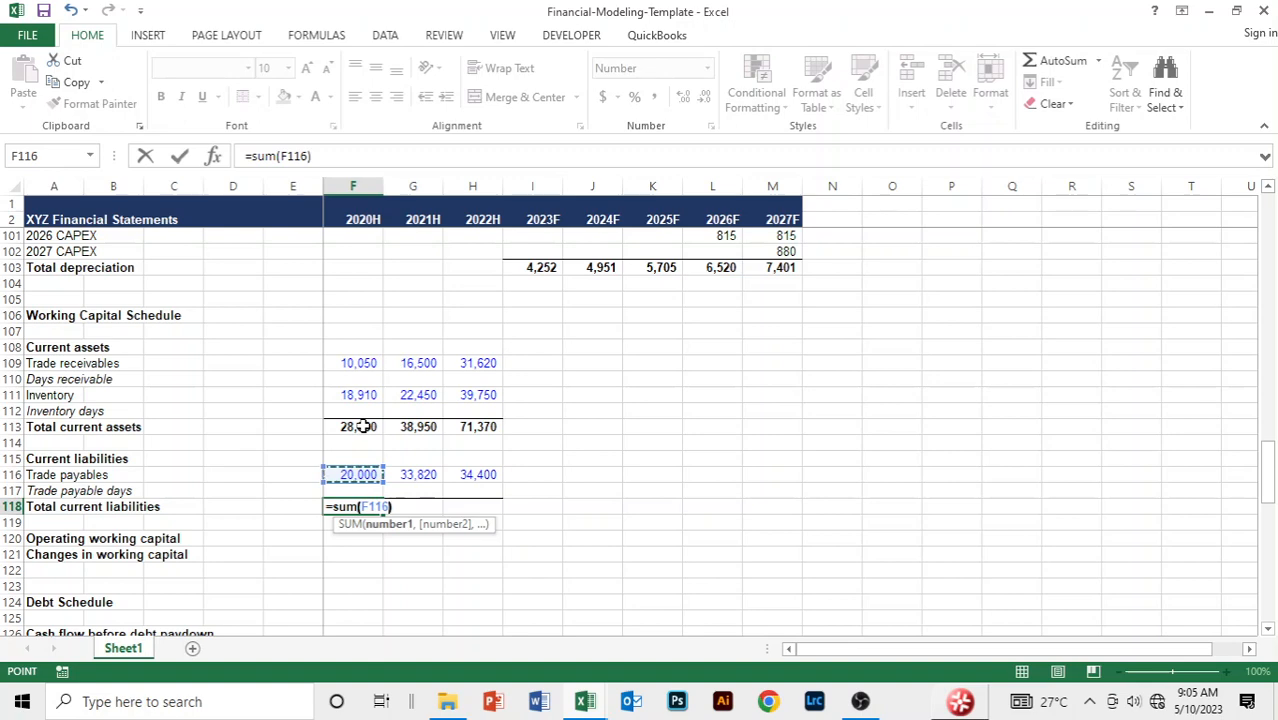
pyautogui.press('Enter')
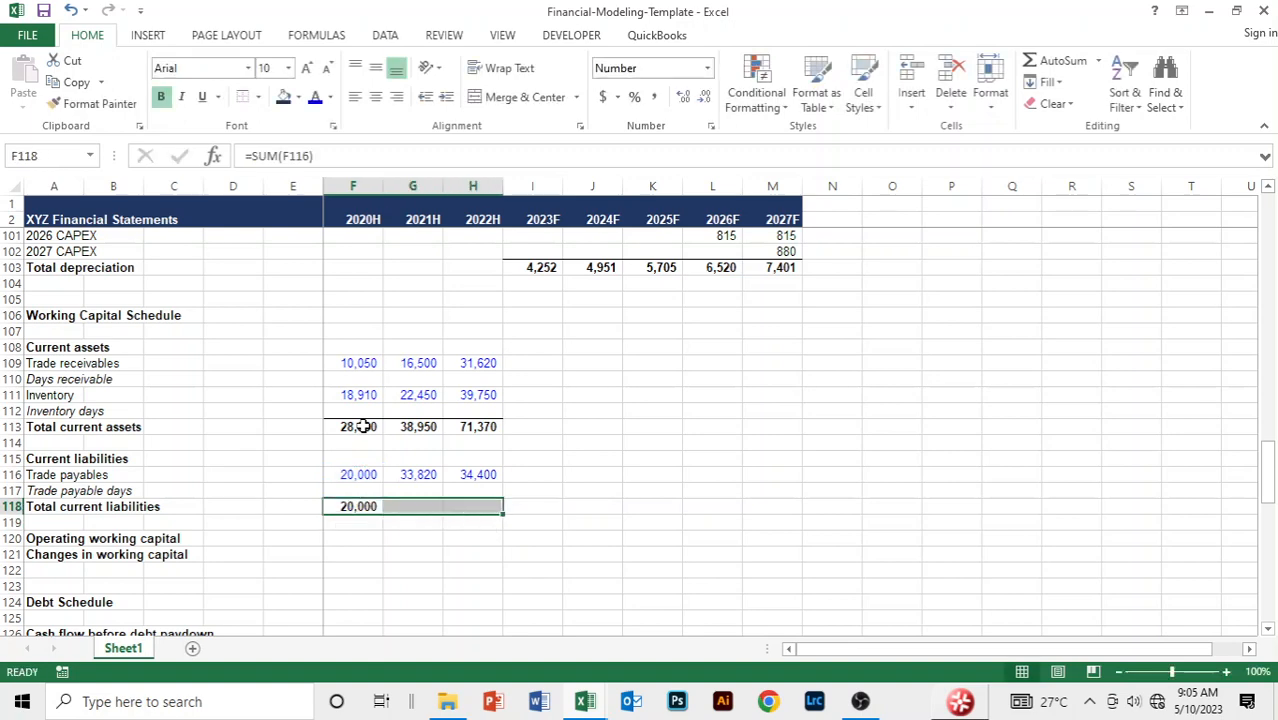
pyautogui.press('Enter')
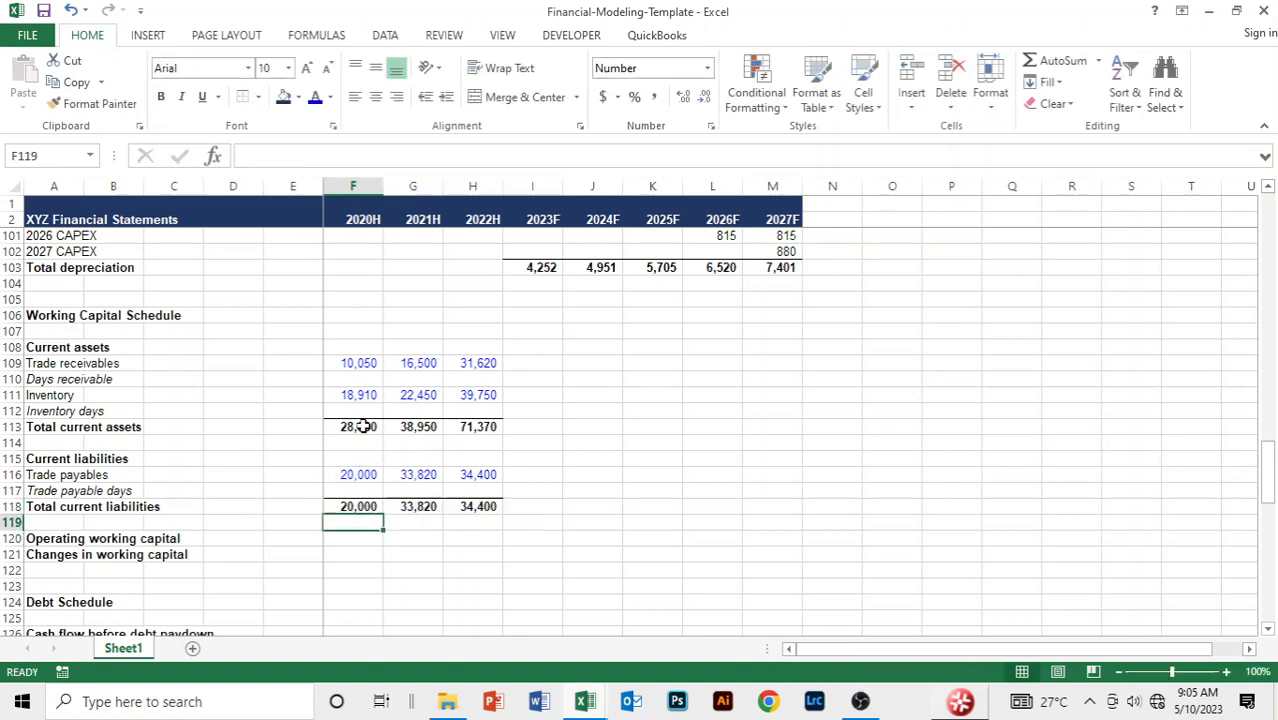
# - Compute operating working capital as current assets minus liabilities for 2020–2022 (8,960, 5,130, 36,970)
pyautogui.write('=F118')
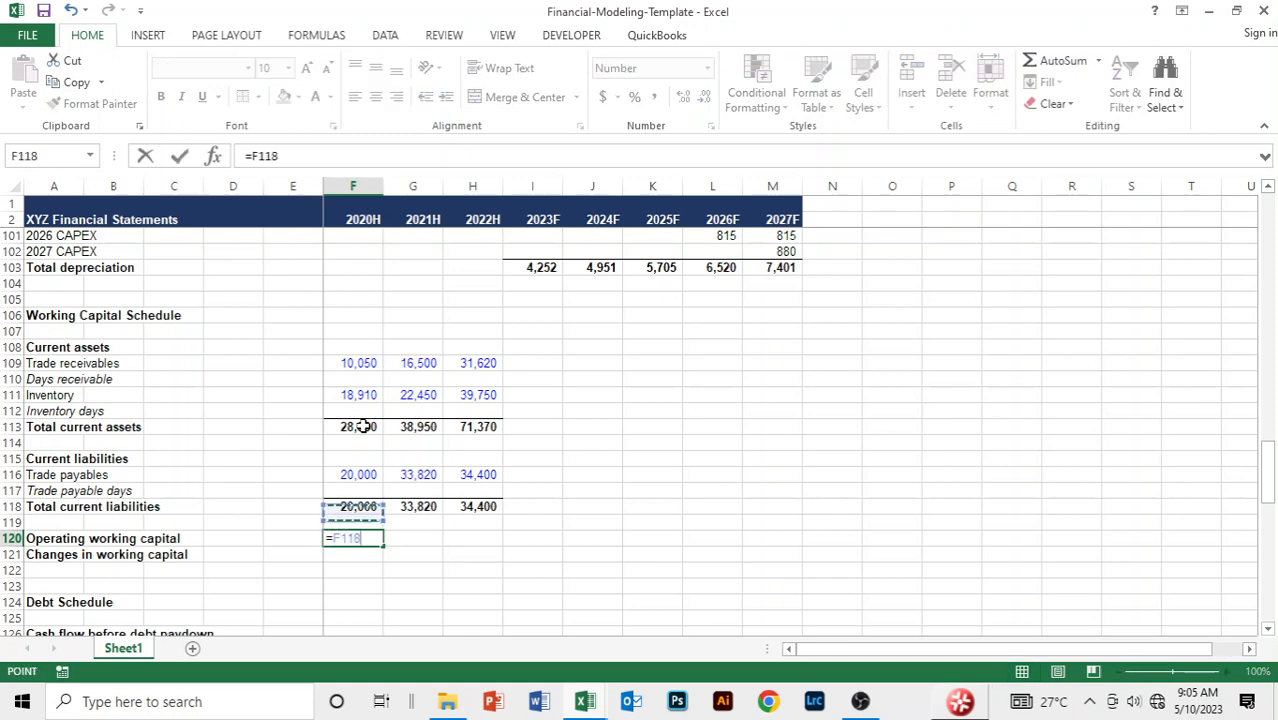
pyautogui.click(352, 426)
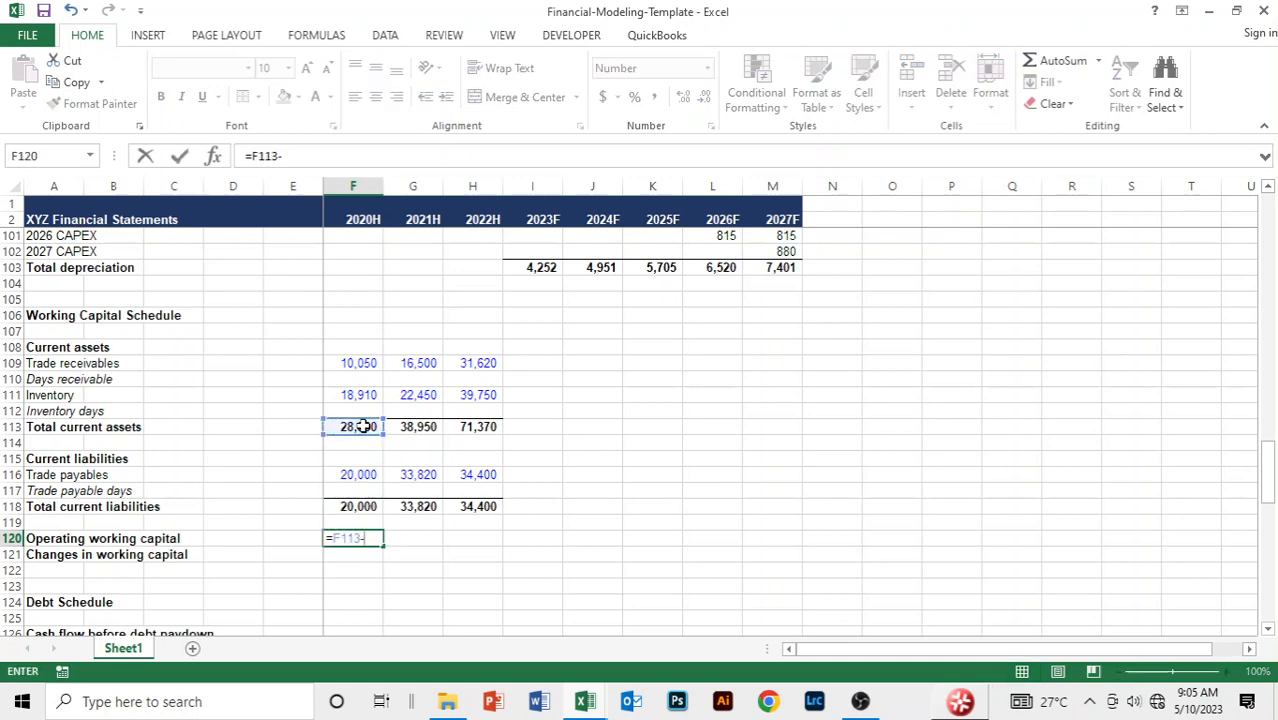
pyautogui.write('F118')
pyautogui.press('Enter')
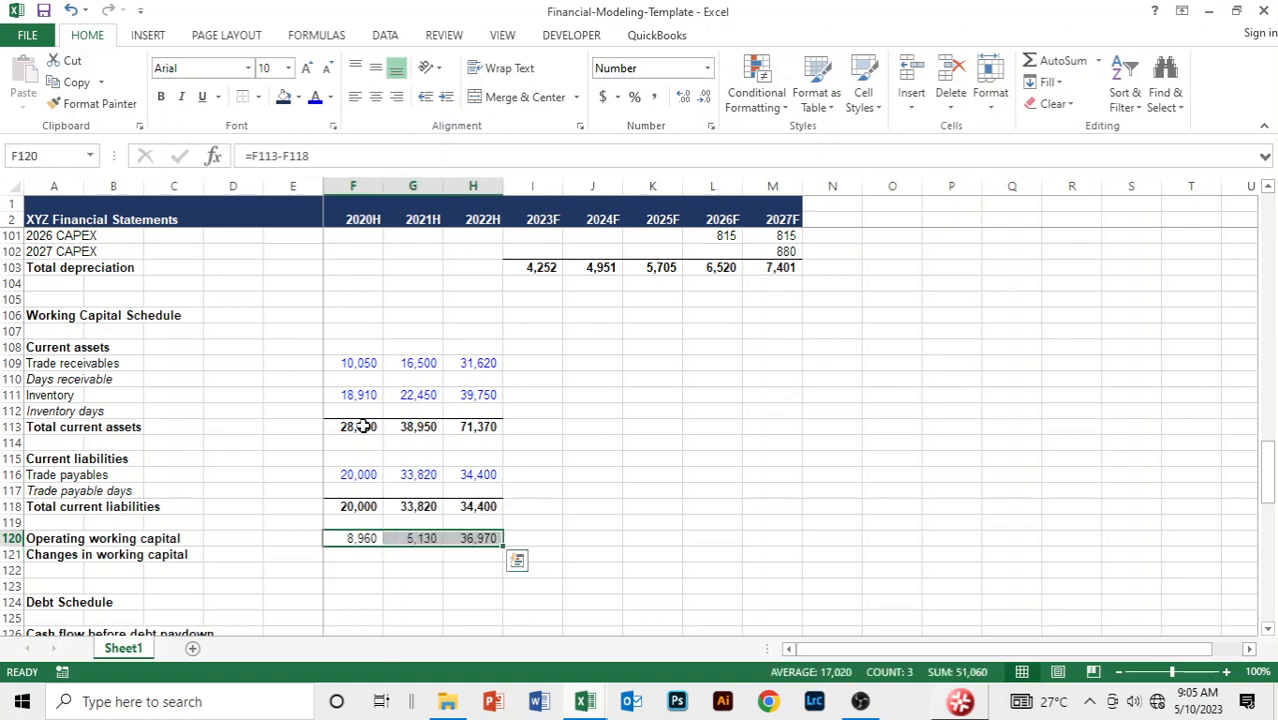
pyautogui.click(352, 538)
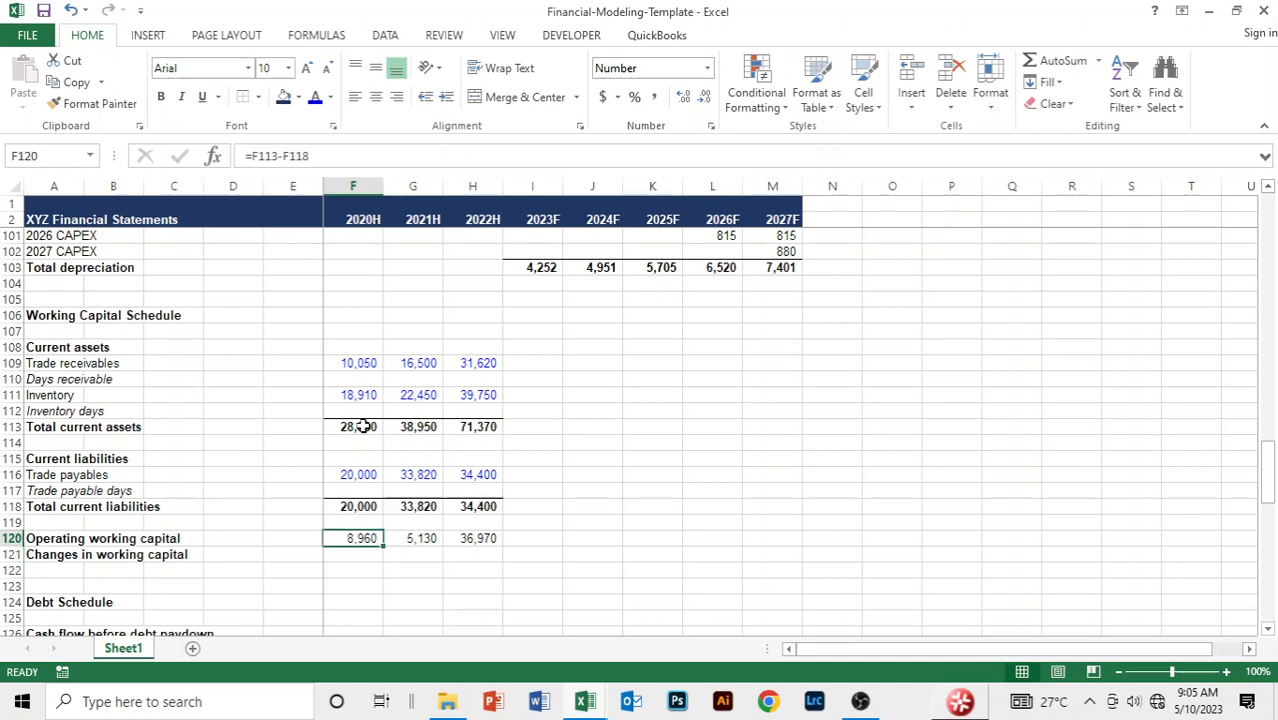
# - Review the trade receivables and revenue sources before the 2022 days receivable cell
pyautogui.click(352, 363)
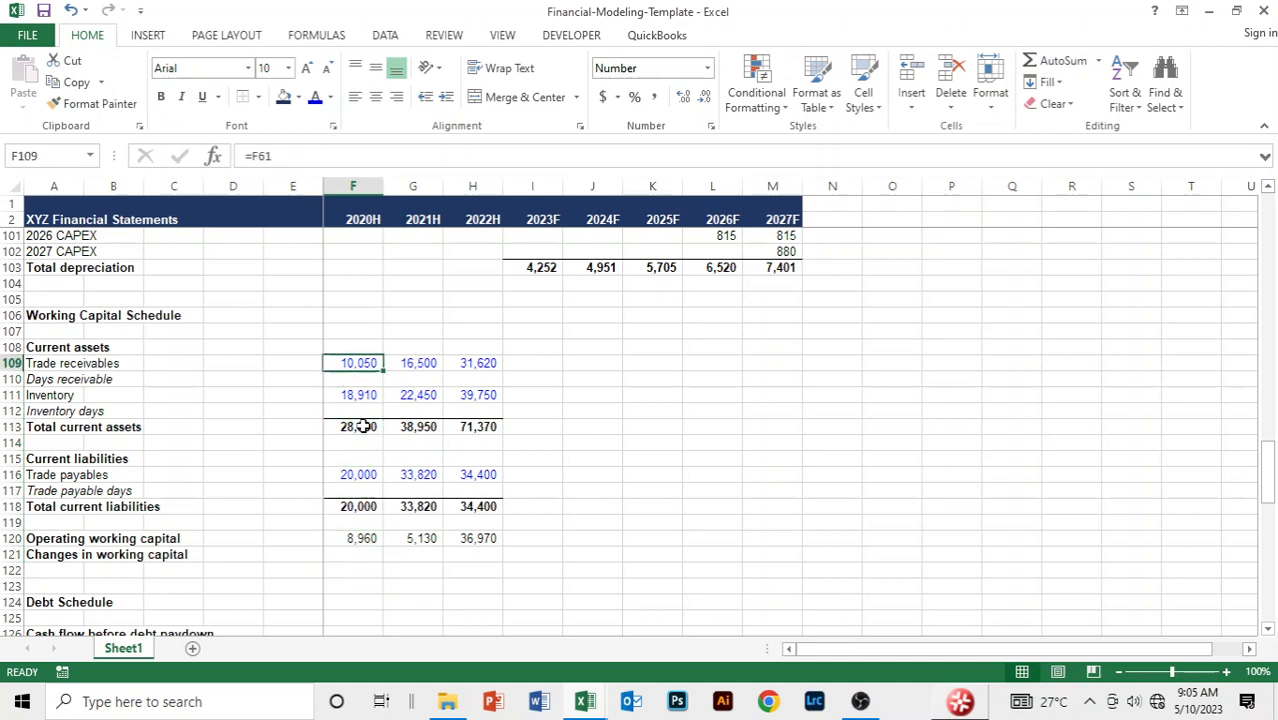
pyautogui.click(472, 379)
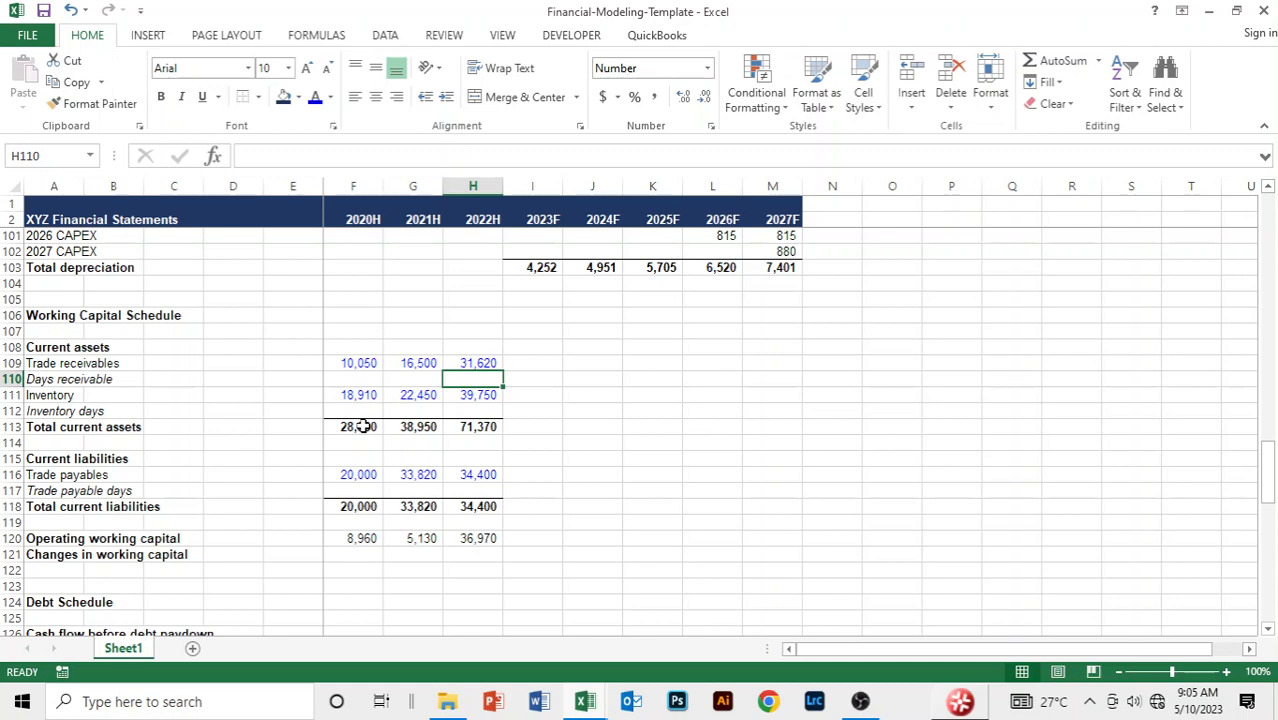
pyautogui.click(412, 331)
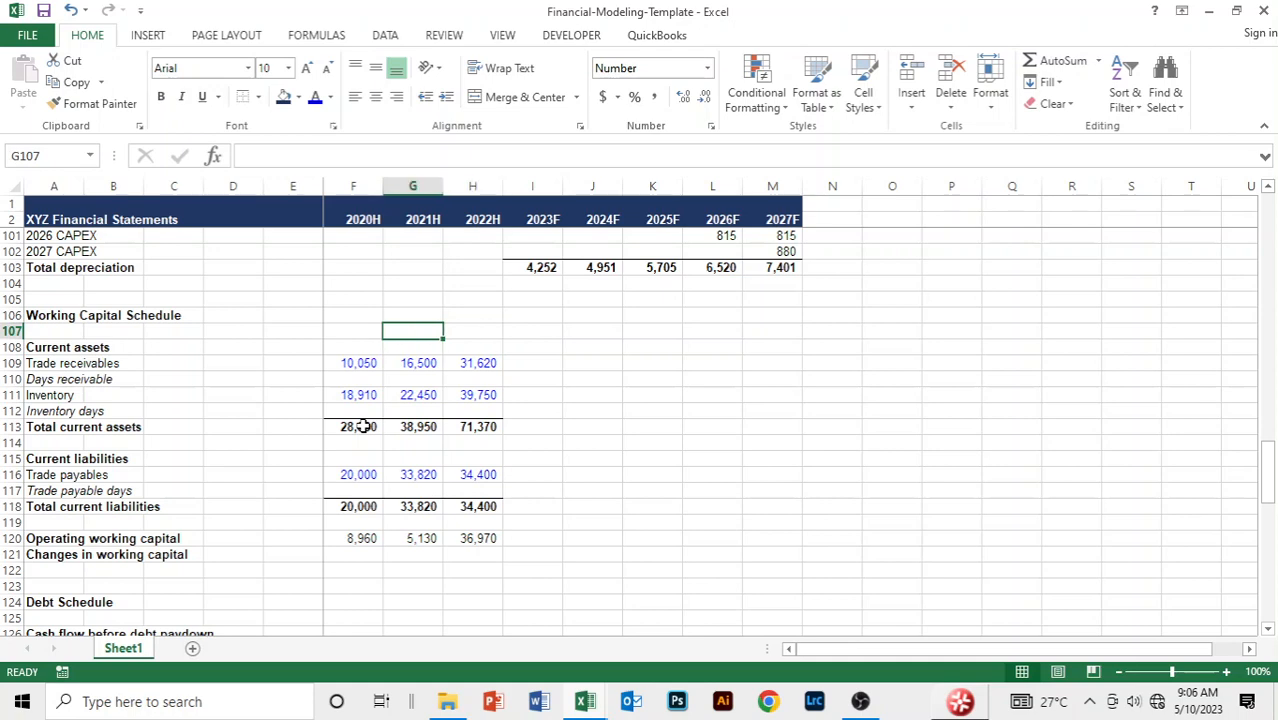
pyautogui.click(173, 330)
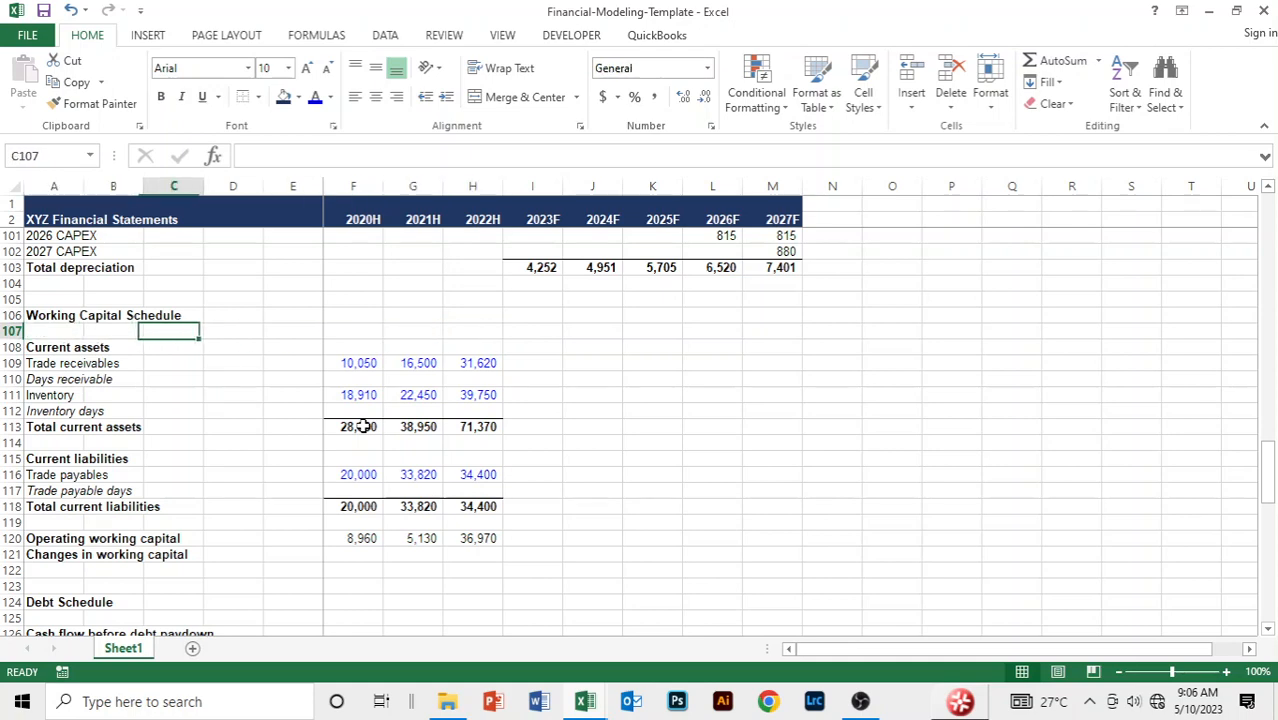
pyautogui.click(532, 331)
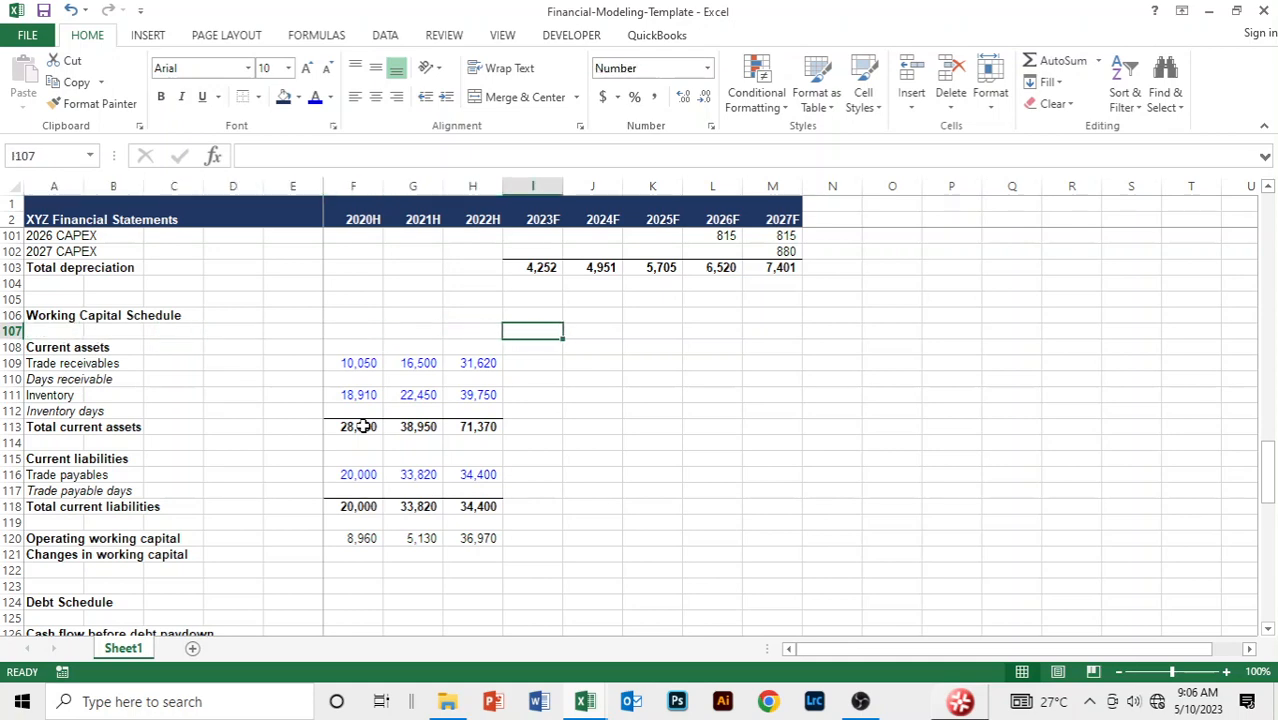
pyautogui.click(472, 331)
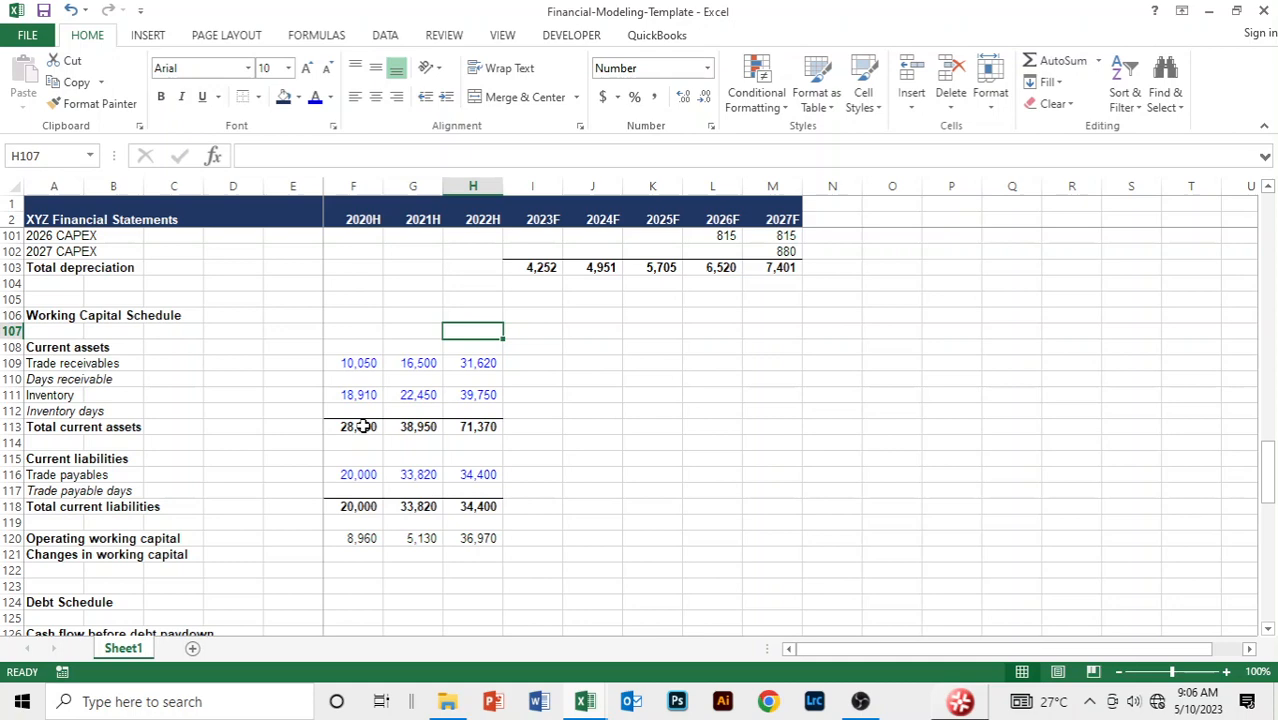
pyautogui.click(473, 378)
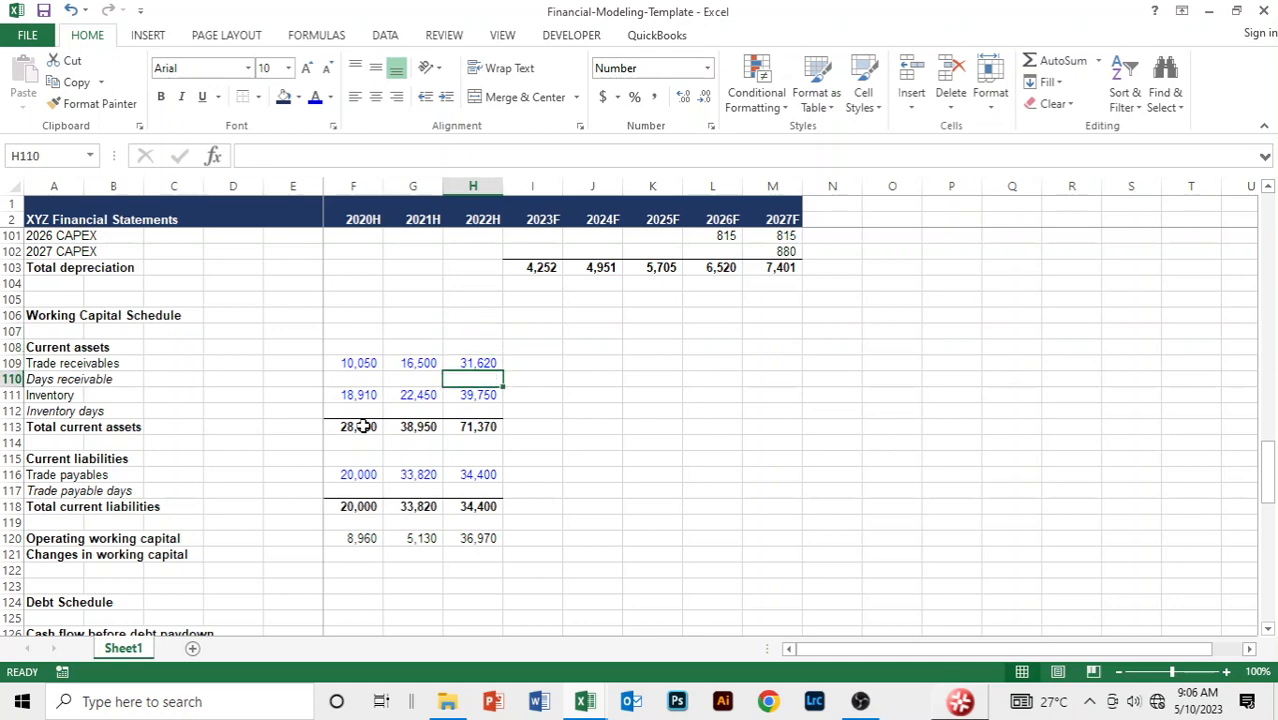
# - Enter =AVERAGE(H109,G109)/H11*360 for 2022 days receivable, giving 164
pyautogui.write('=')
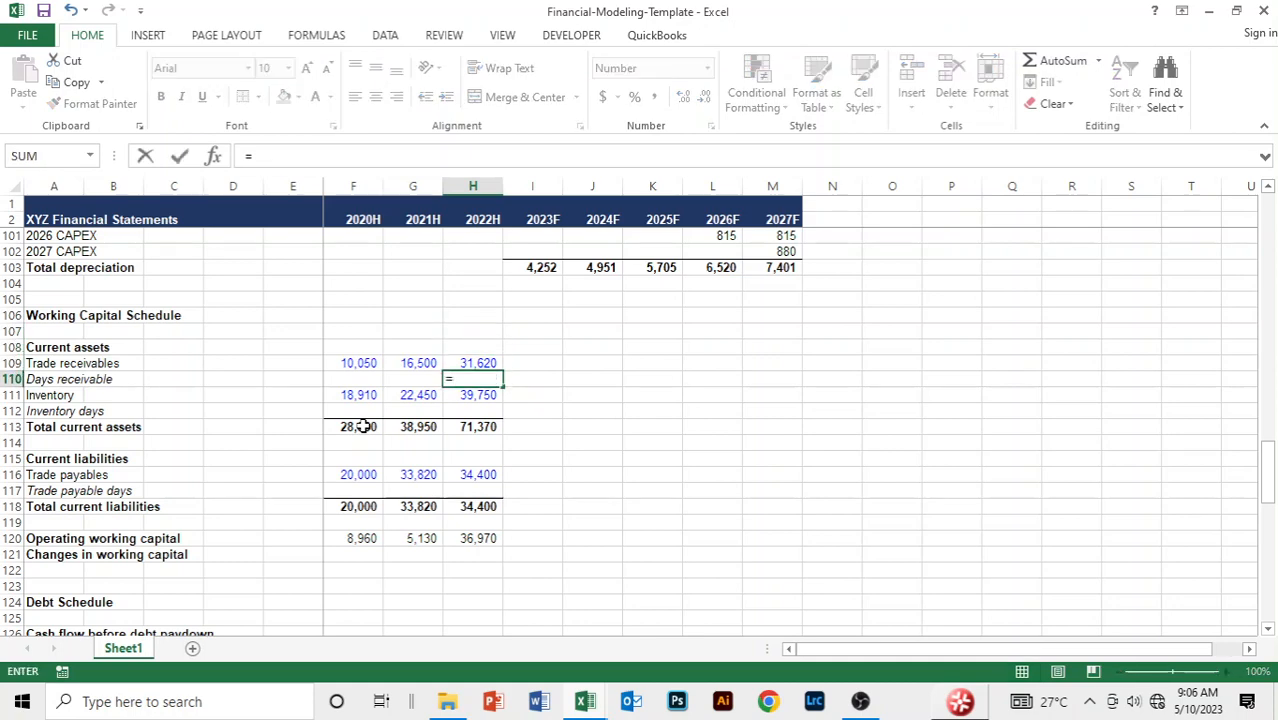
pyautogui.write('average')
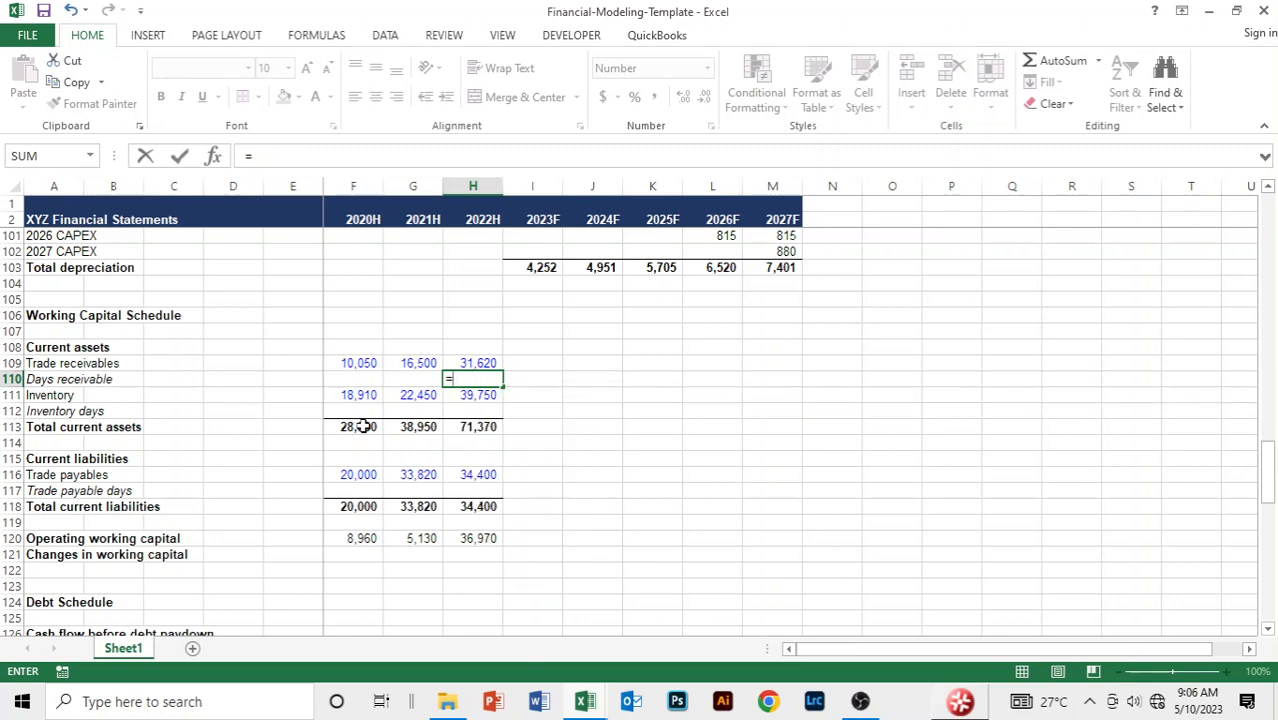
pyautogui.write('=AVERAGE(H109,')
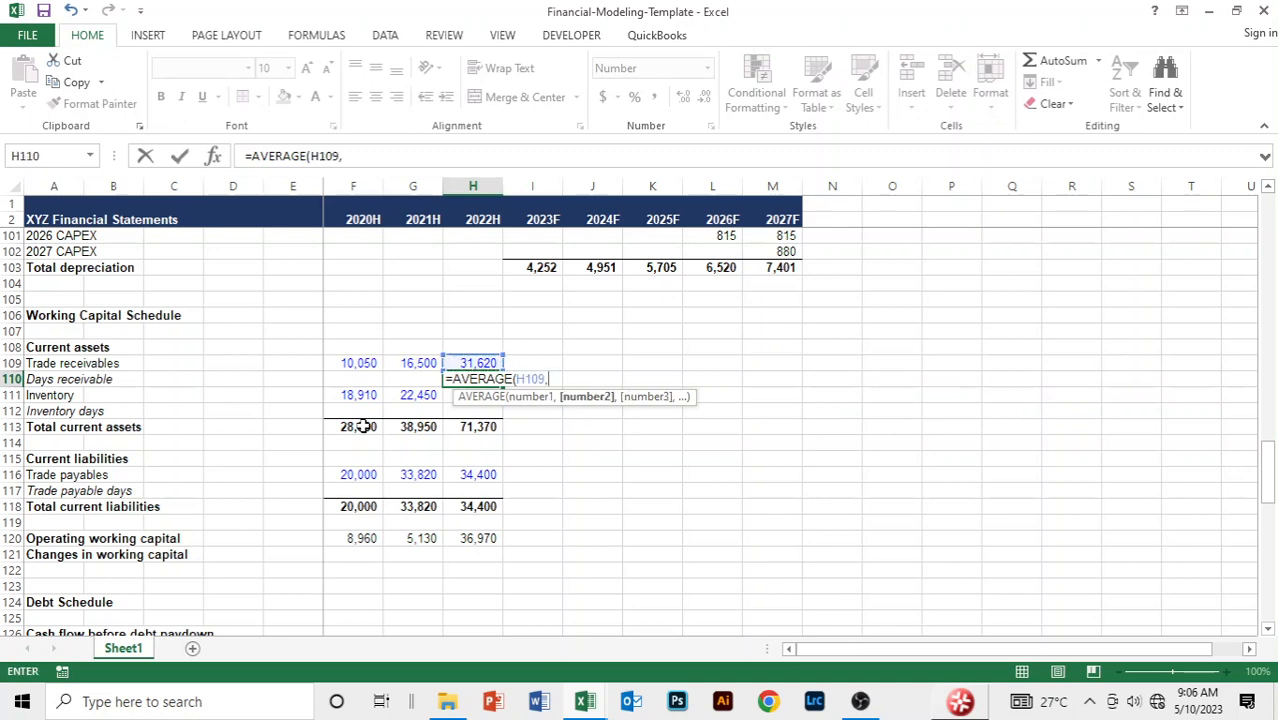
pyautogui.click(412, 363)
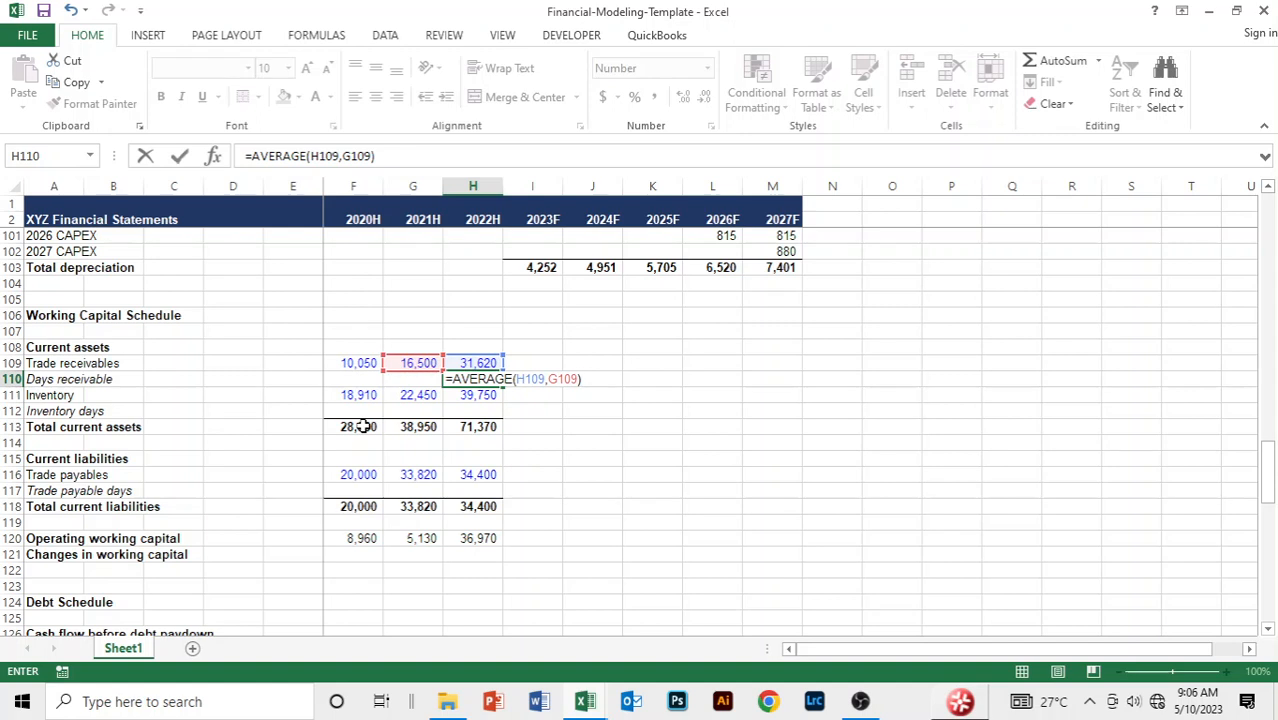
pyautogui.write('/H3')
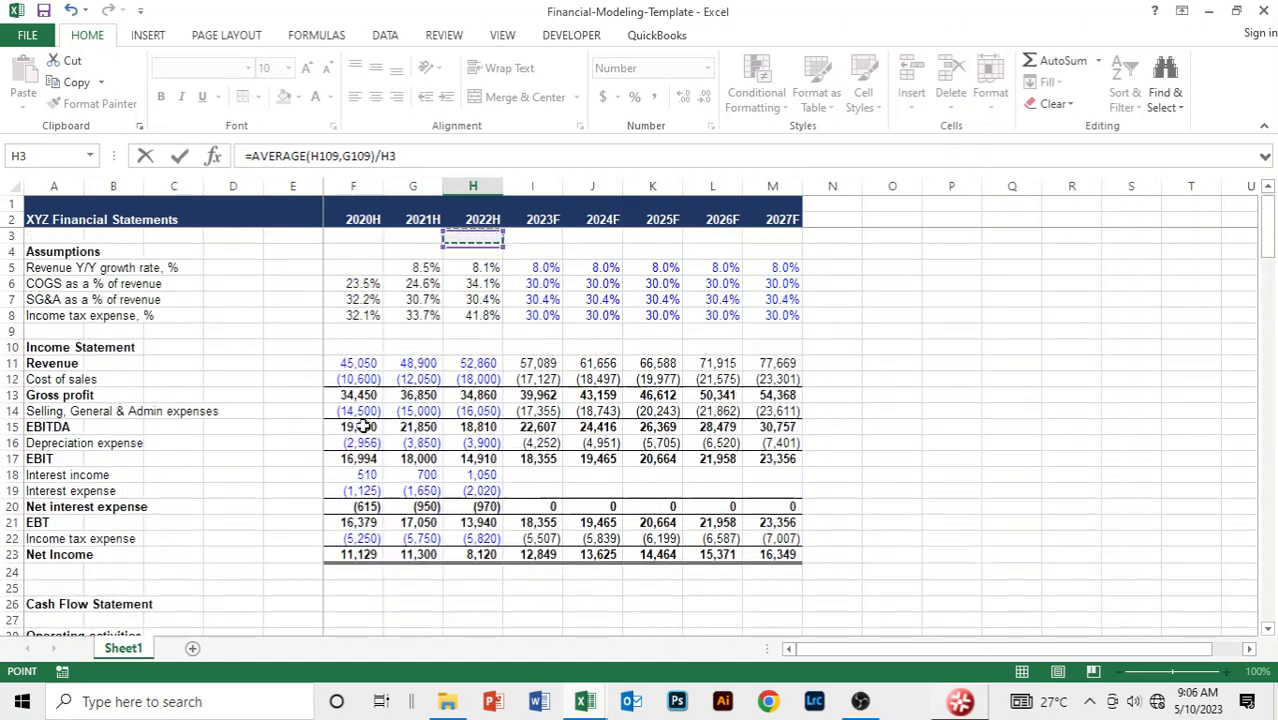
pyautogui.click(473, 363)
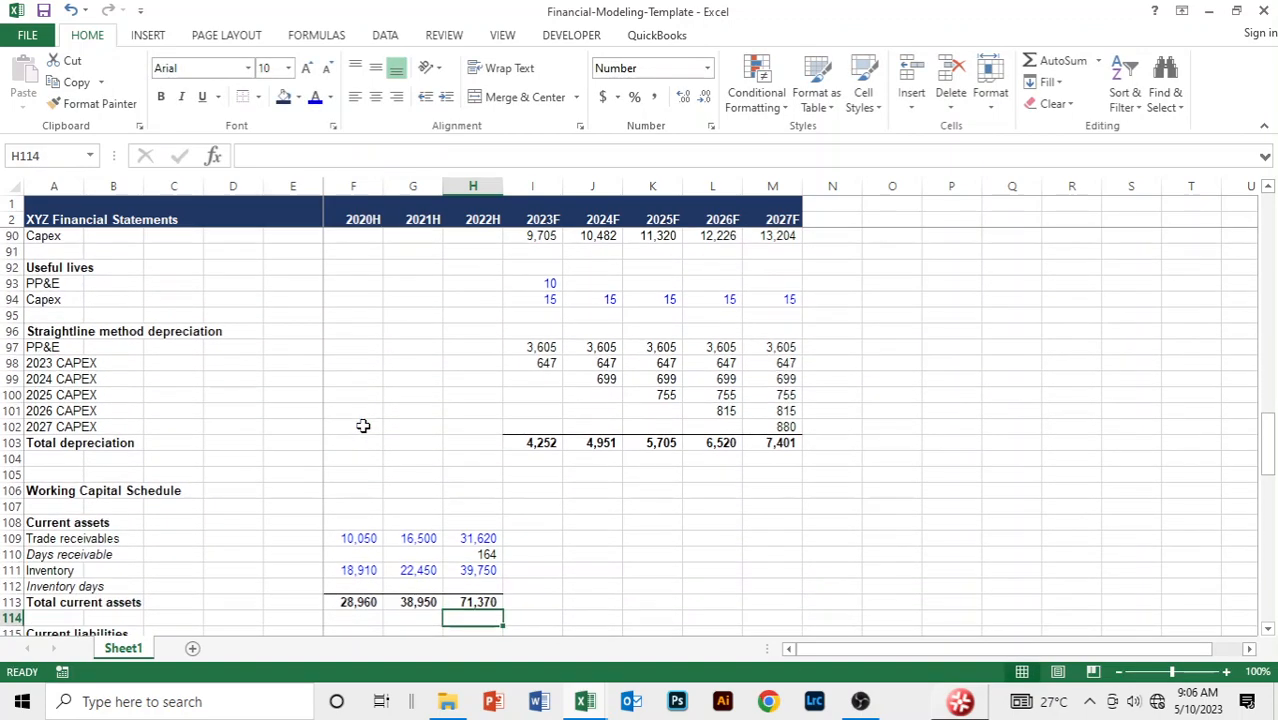
# - Enter =AVERAGE(H111,G111)/-H12*360 for 2022 inventory days, giving 622
pyautogui.click(472, 586)
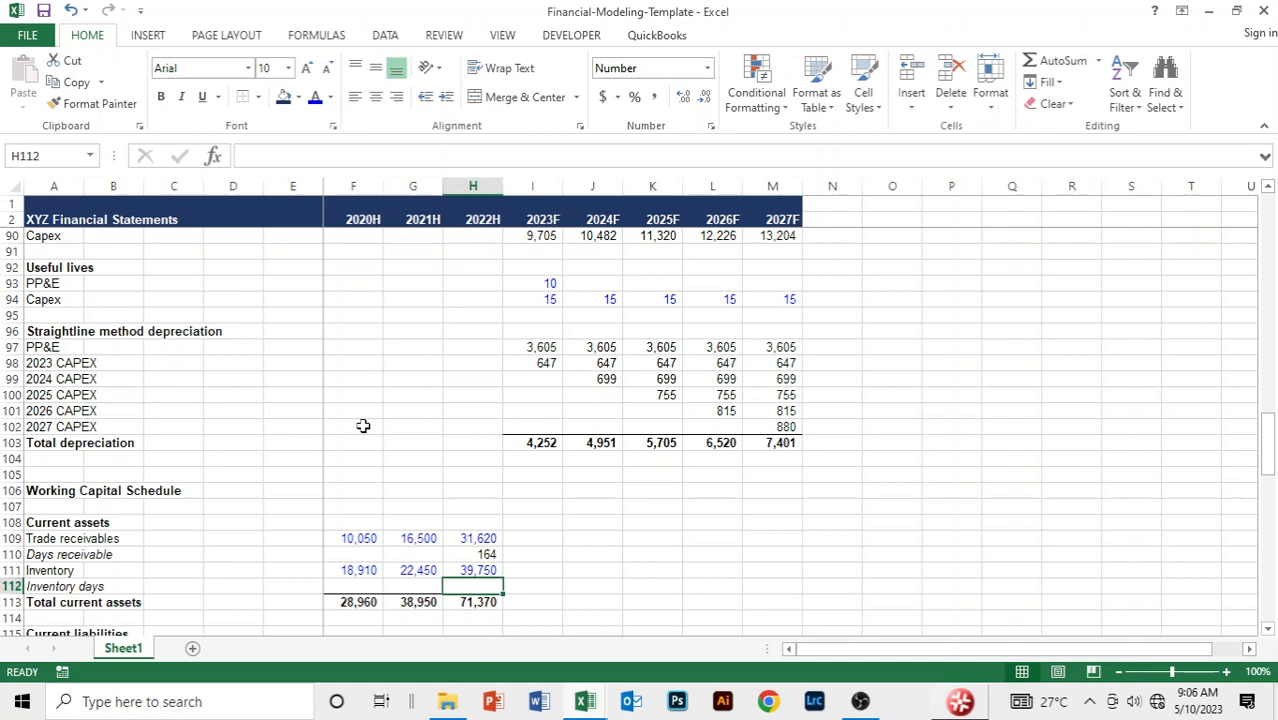
pyautogui.write('=')
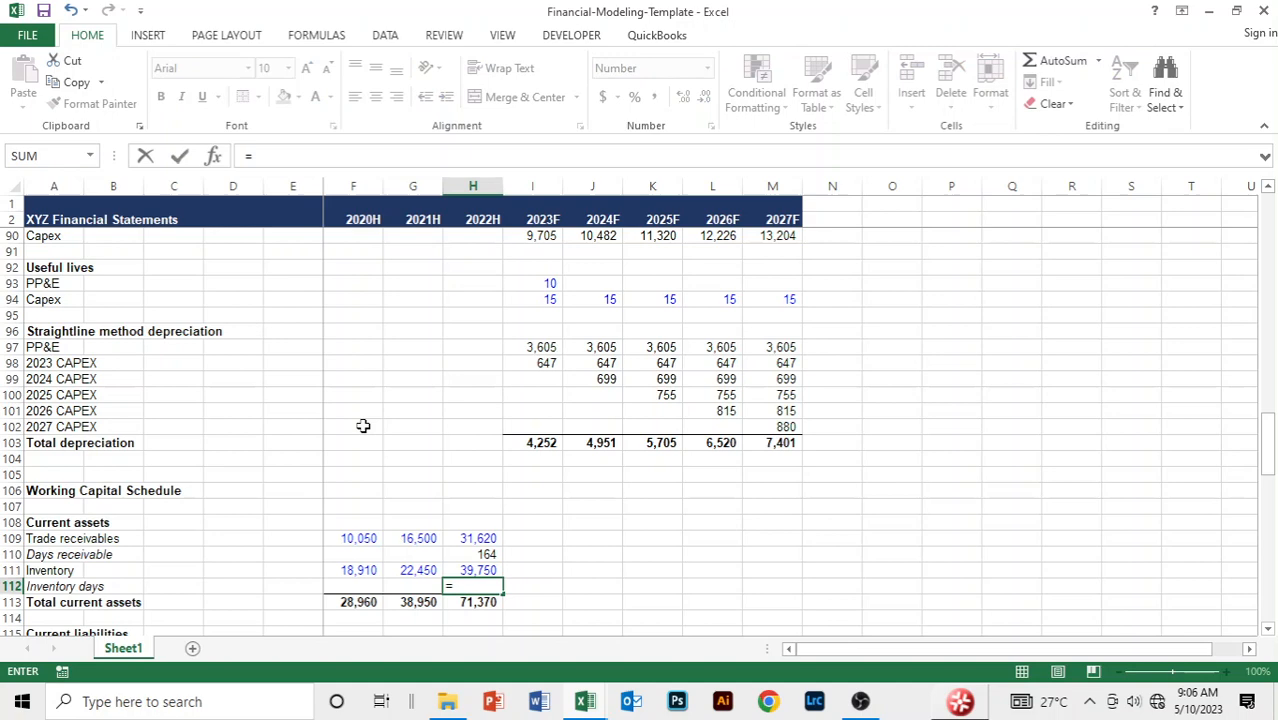
pyautogui.write('AVERAGE(')
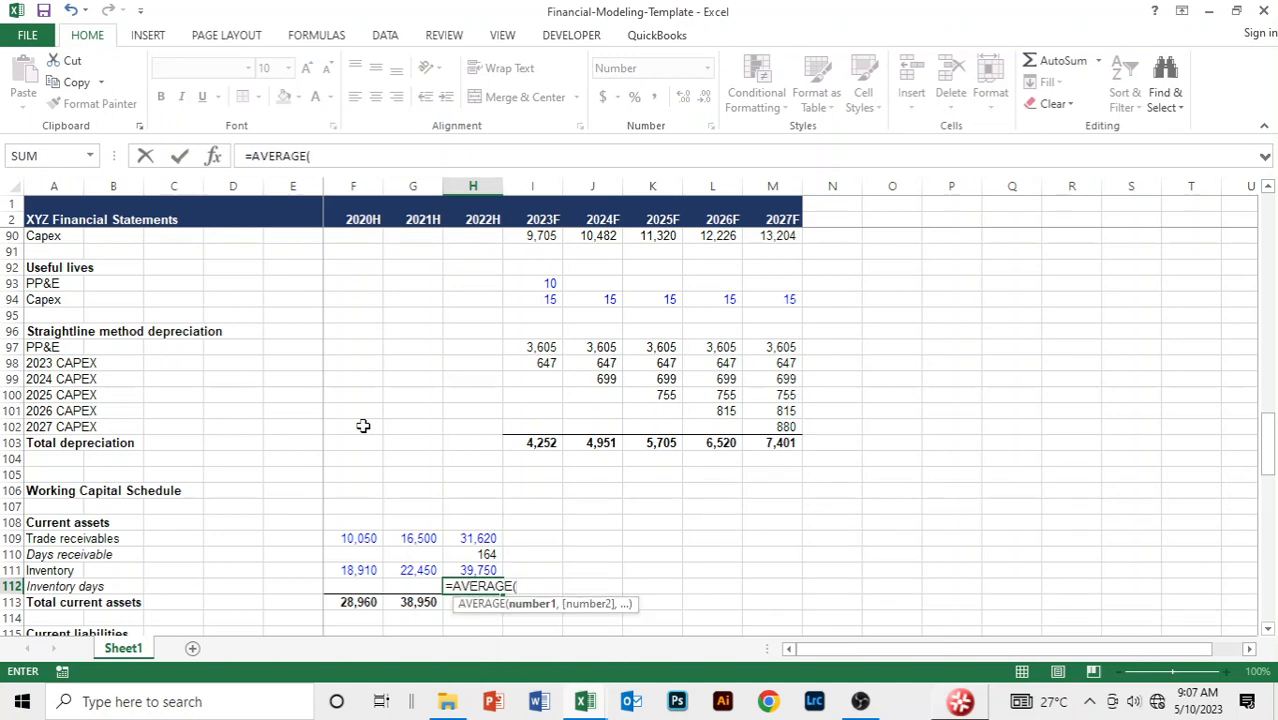
pyautogui.click(418, 570)
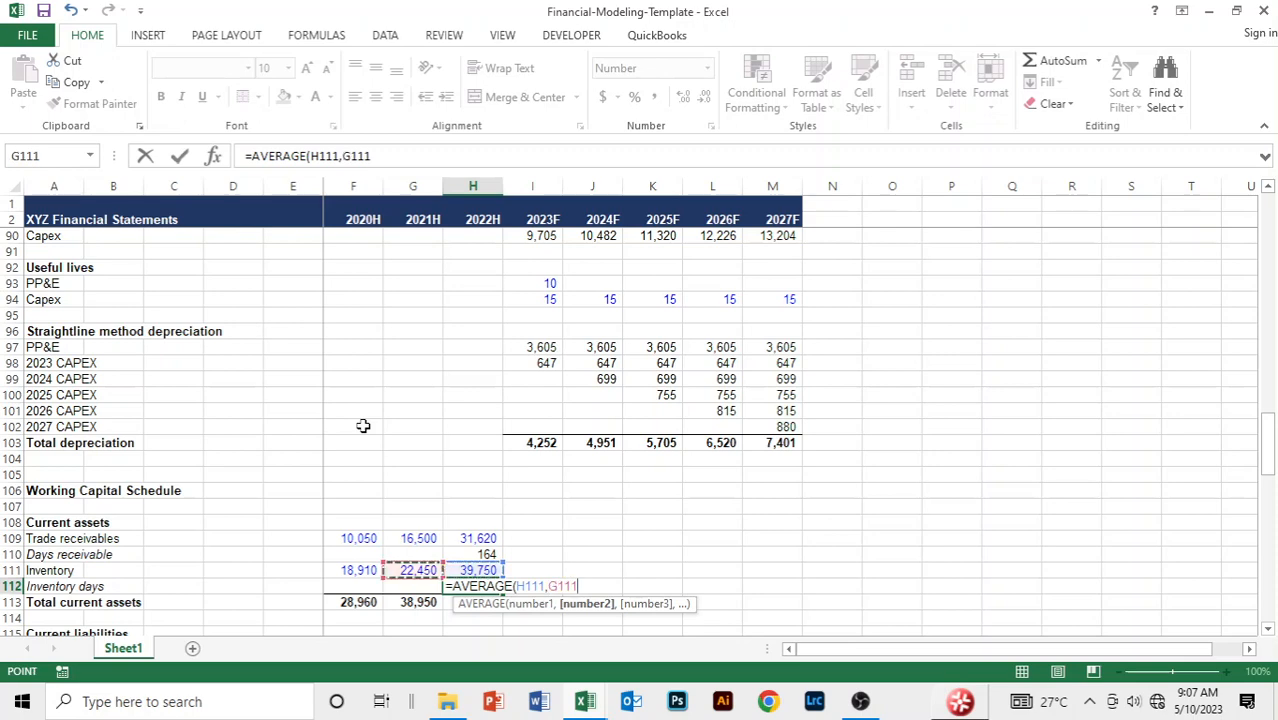
pyautogui.write('/')
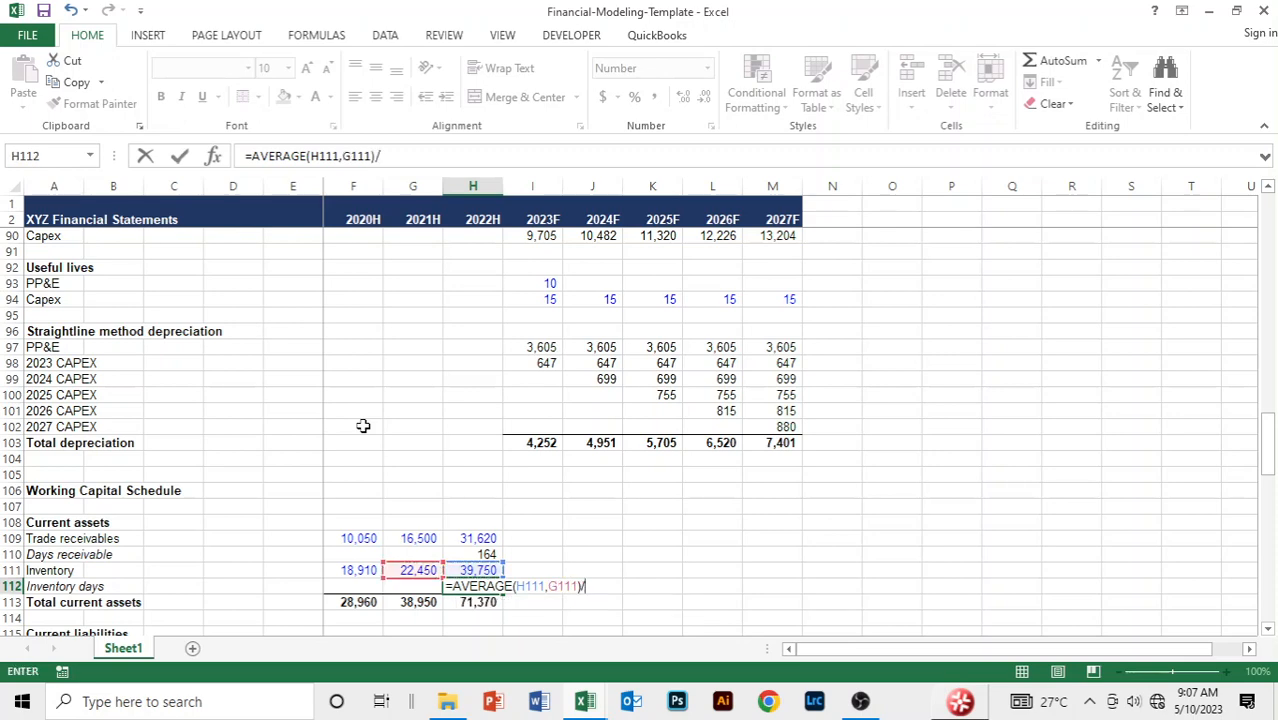
pyautogui.click(472, 251)
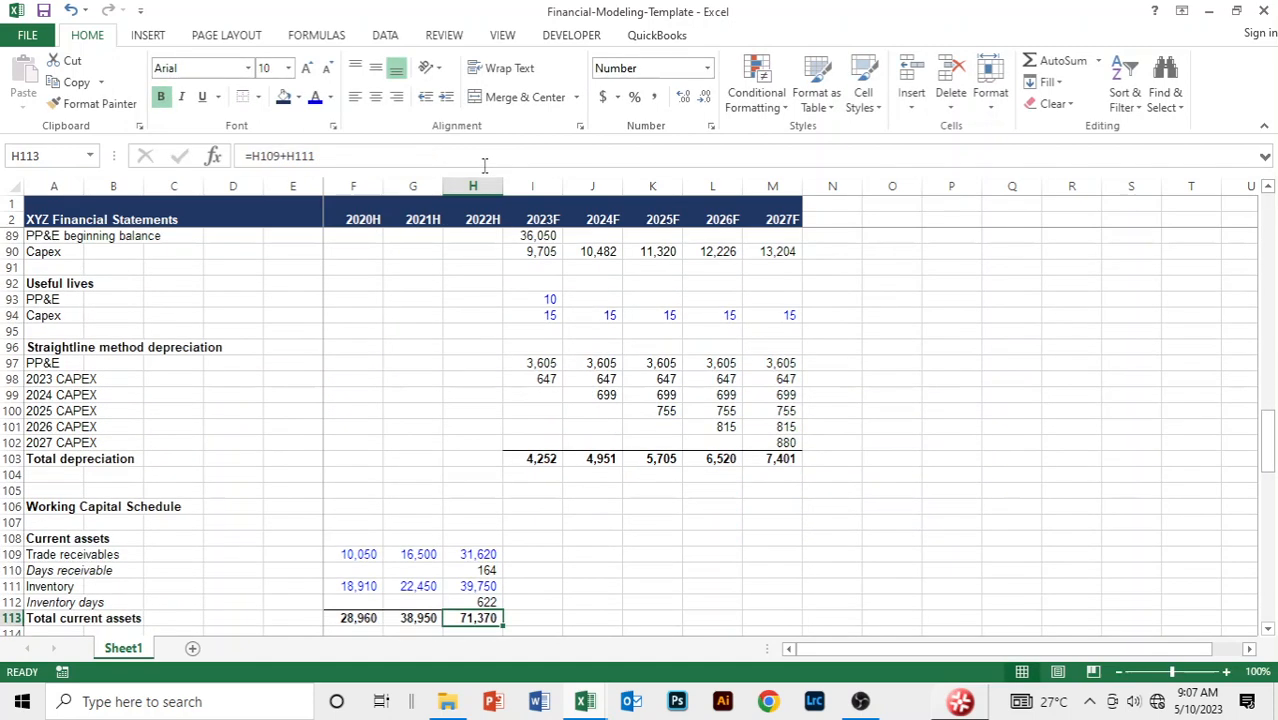
pyautogui.scroll(-3)
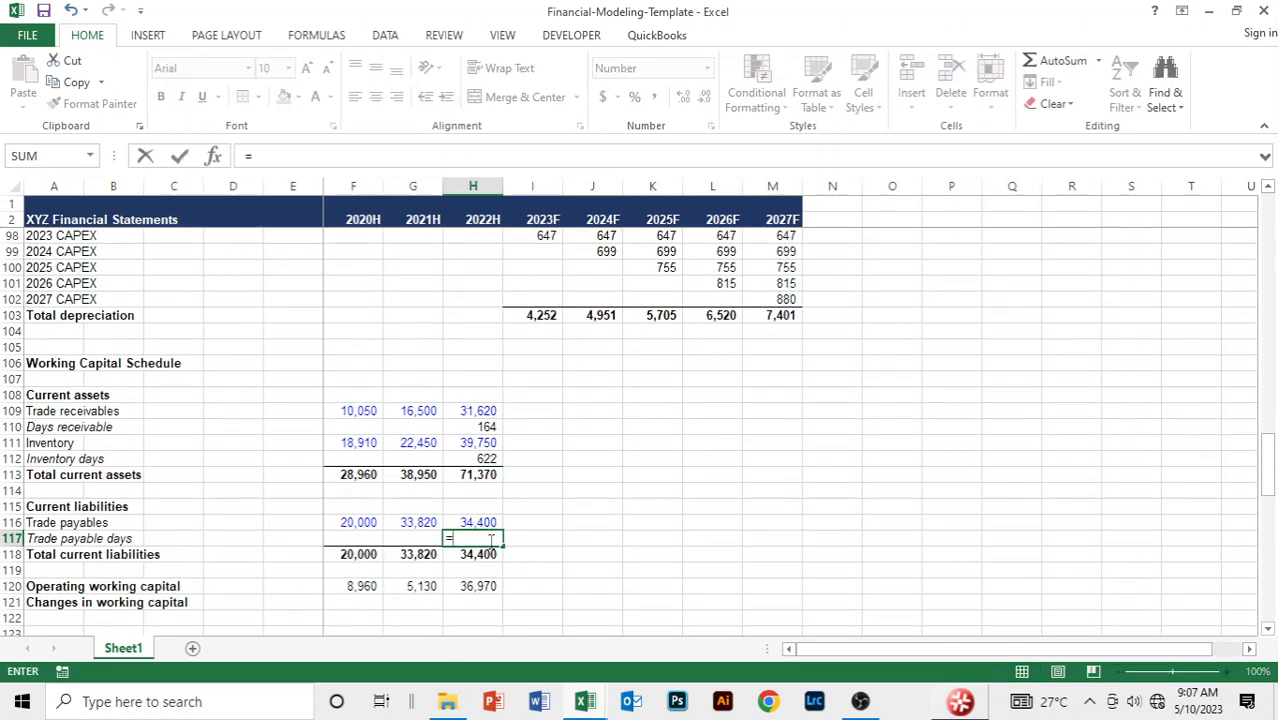
# - Enter =AVERAGE(H116,G116)/-H12*360 for 2022 trade payable days, giving 682
pyautogui.write('=AVERA')
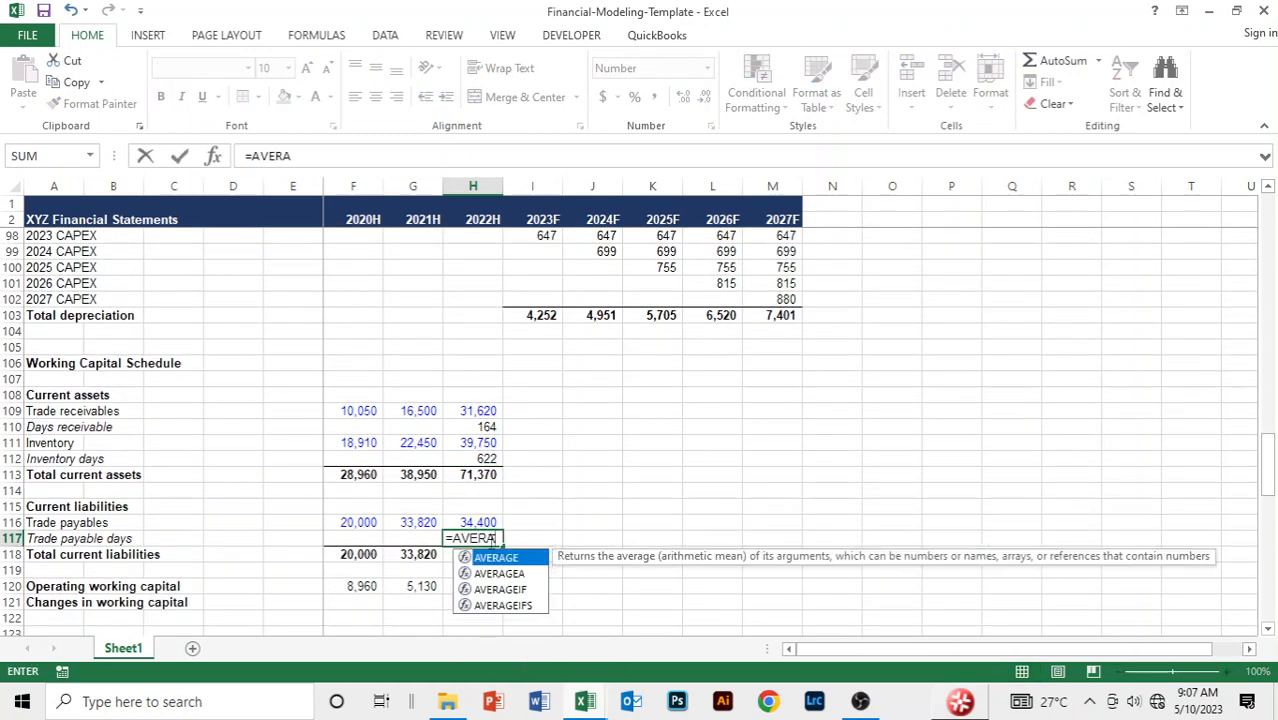
pyautogui.click(472, 522)
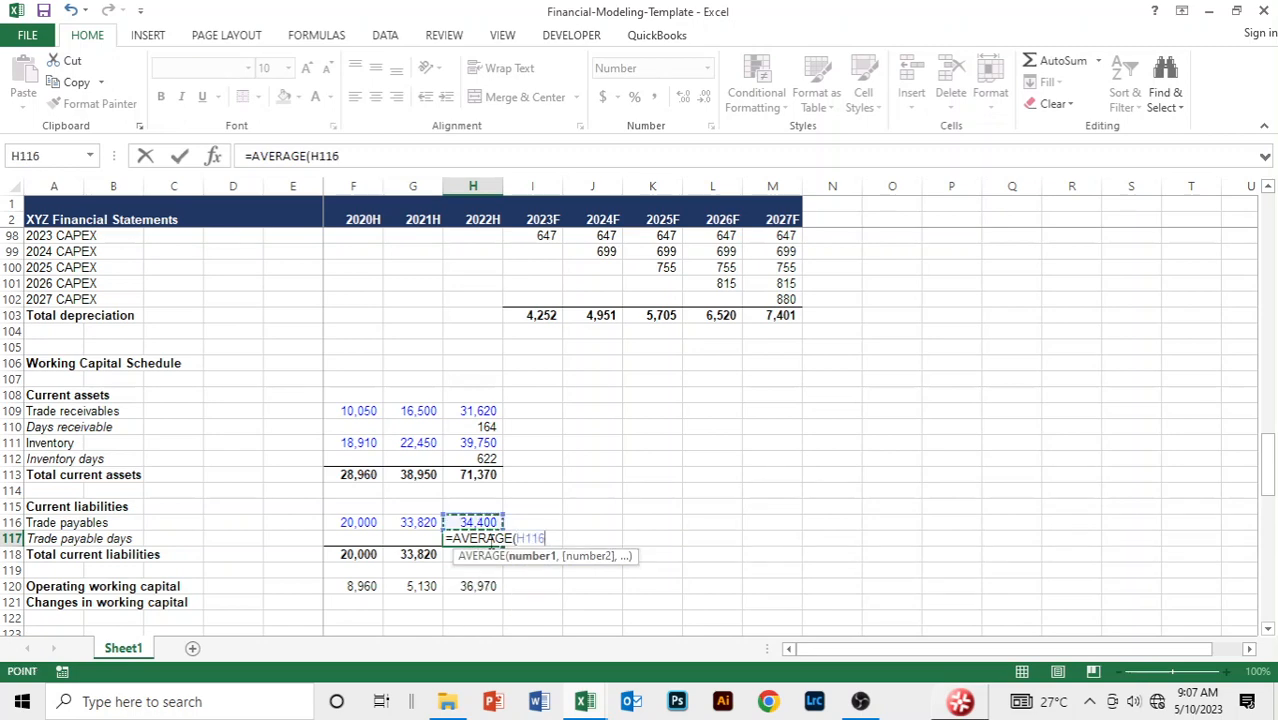
pyautogui.click(413, 522)
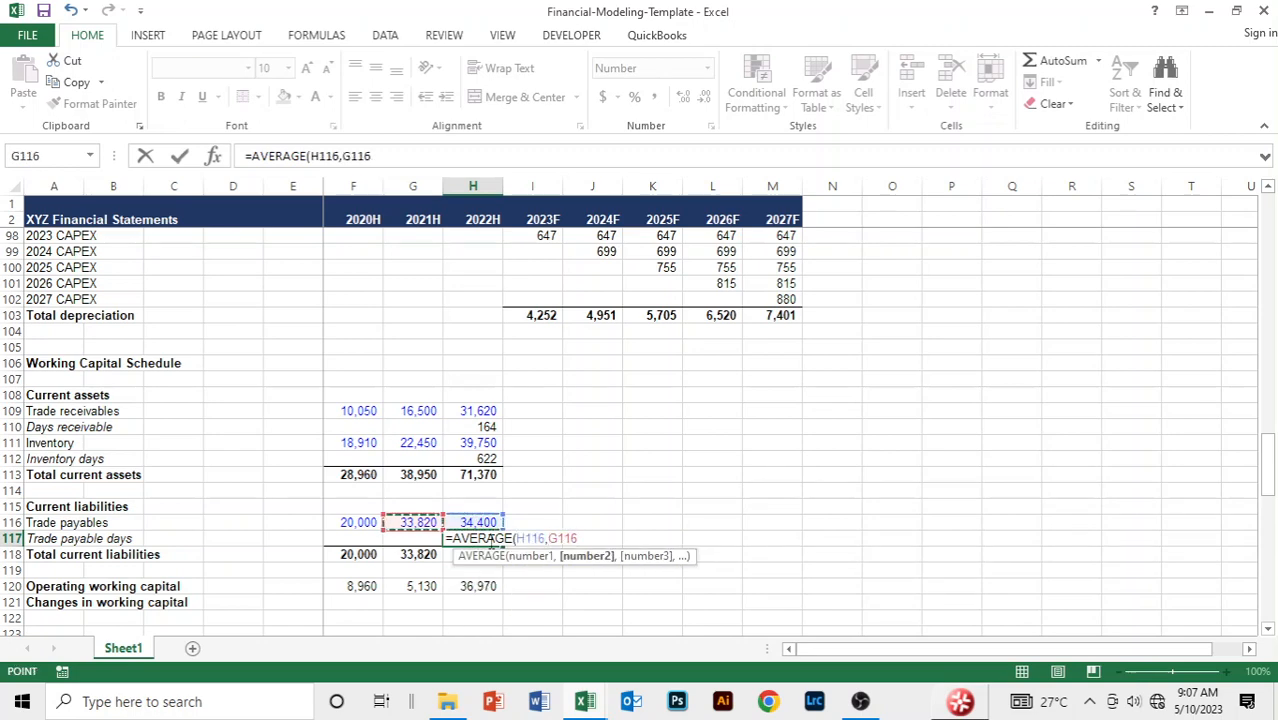
pyautogui.write(')/')
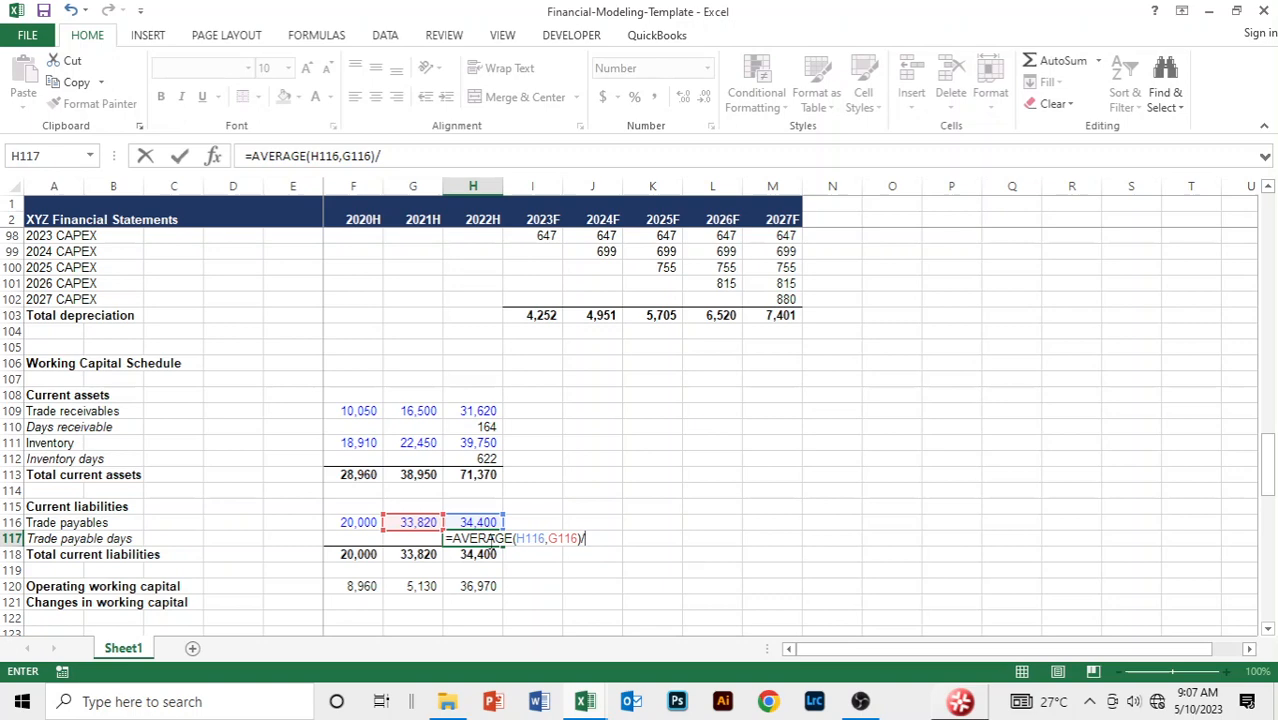
pyautogui.write('-H12')
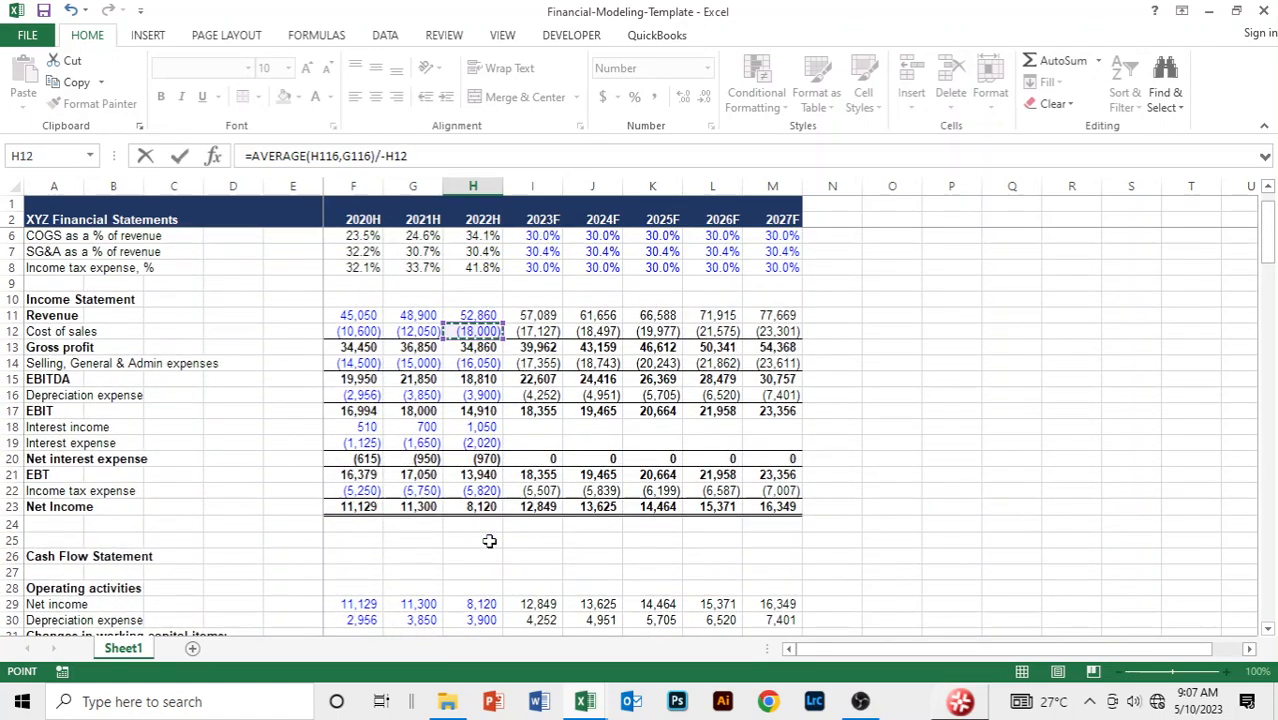
pyautogui.write('*36')
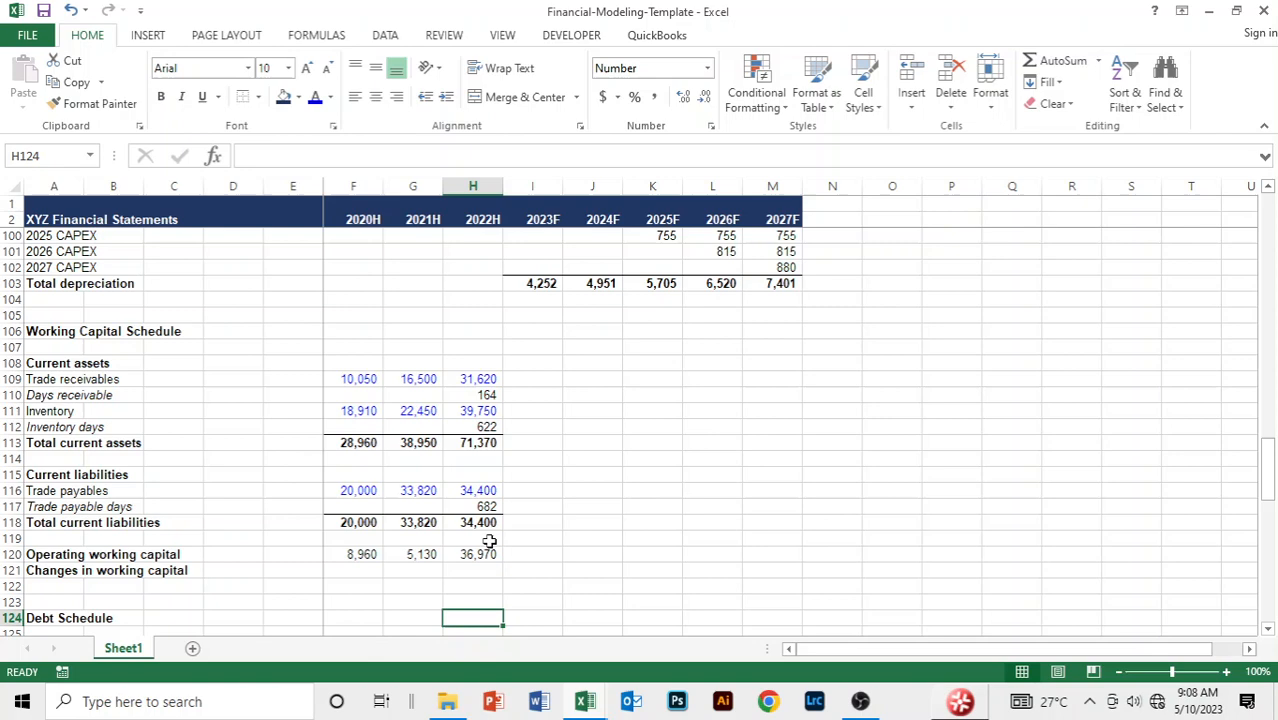
pyautogui.click(472, 522)
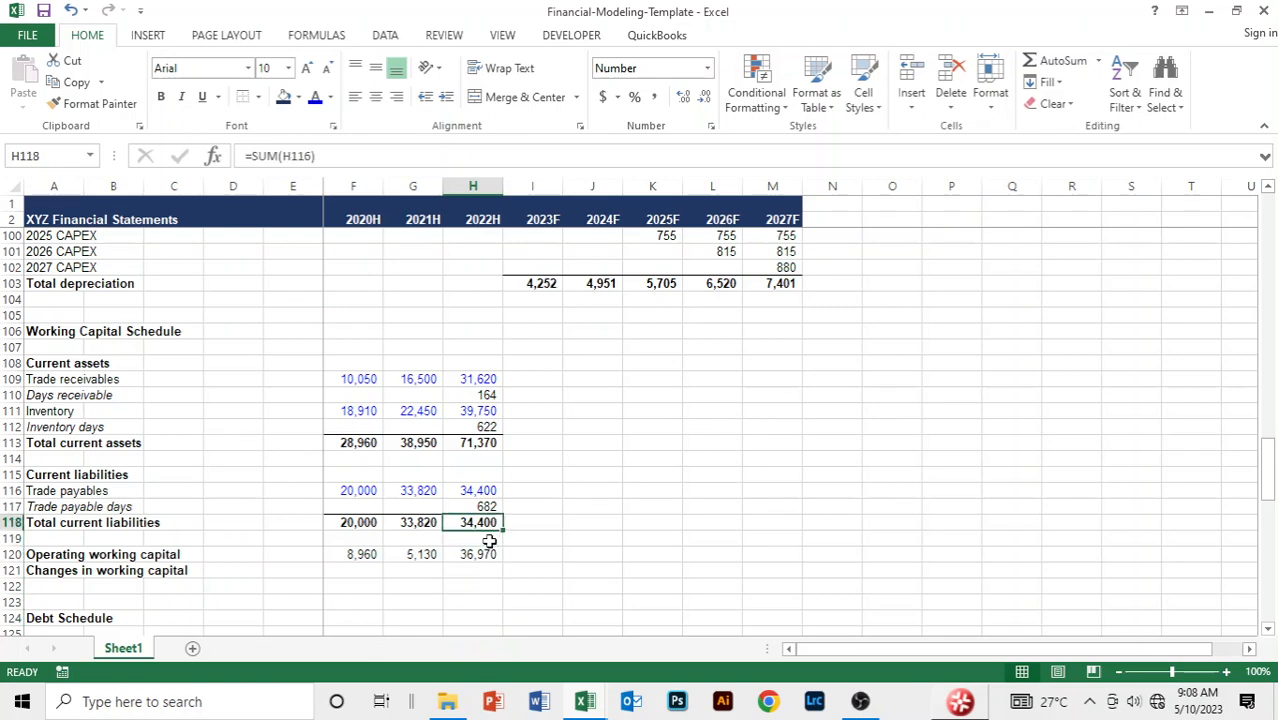
pyautogui.click(476, 554)
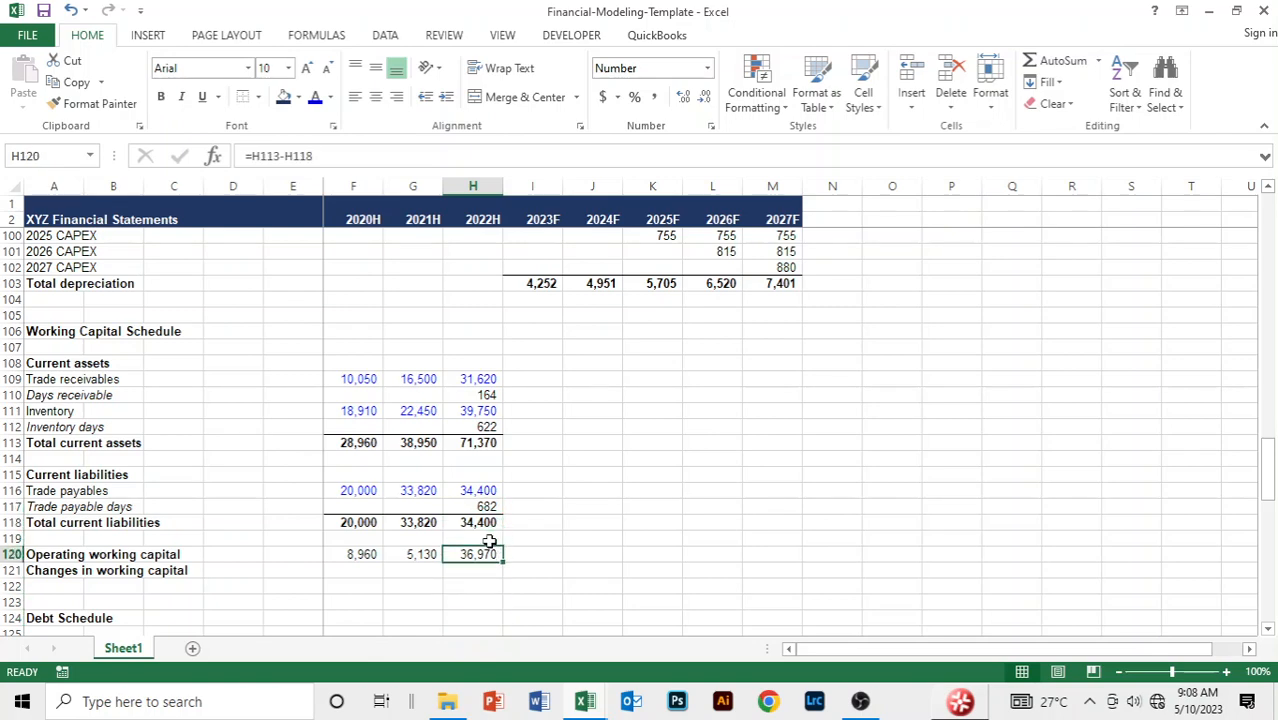
pyautogui.click(472, 621)
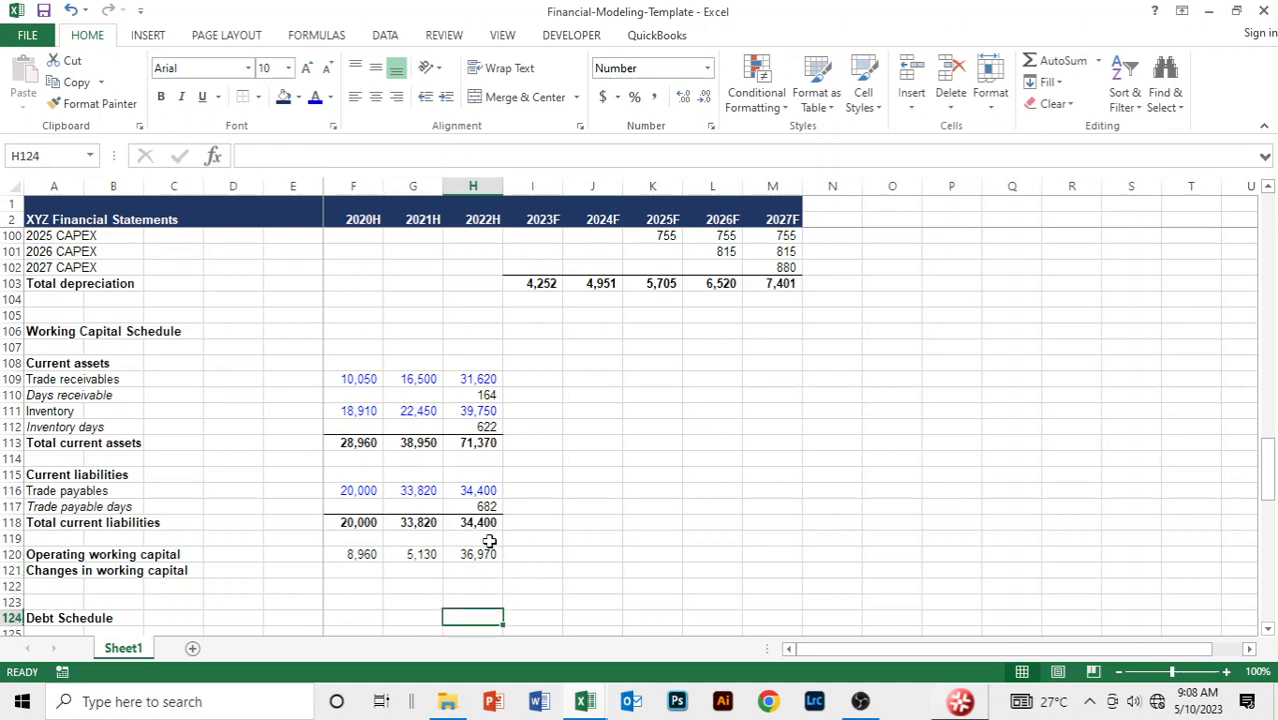
pyautogui.scroll(-3)
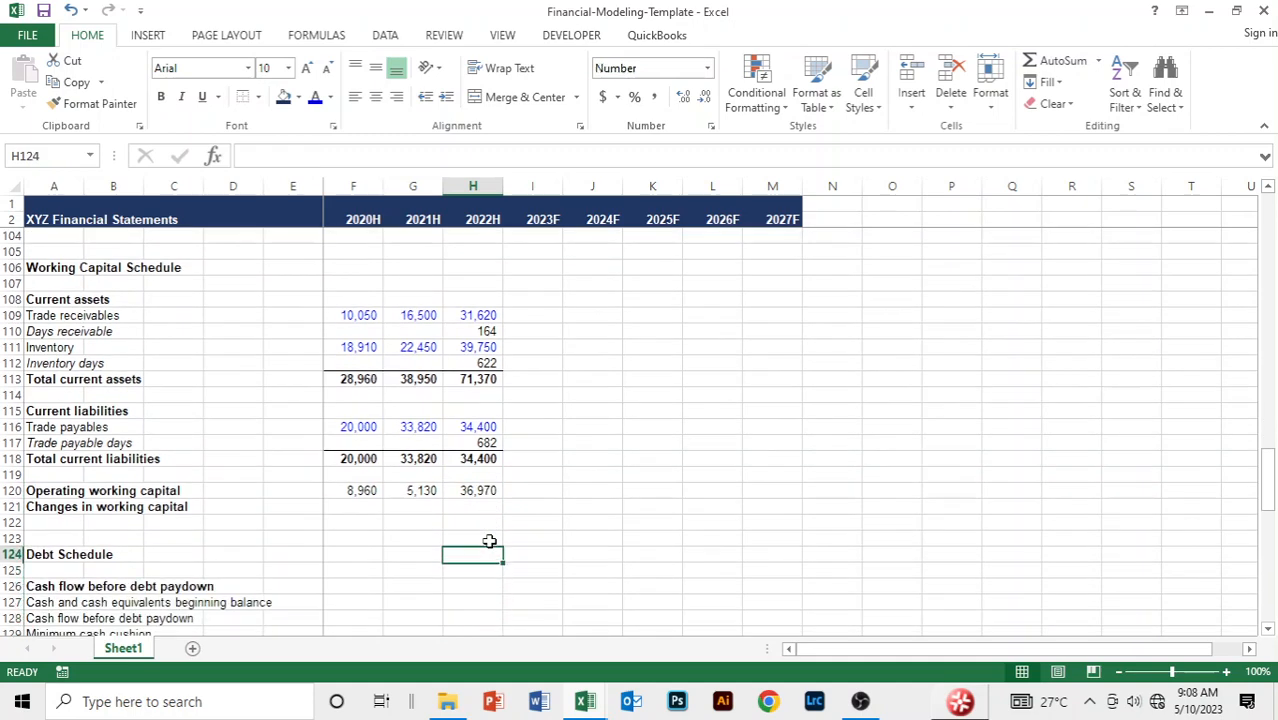
pyautogui.click(472, 442)
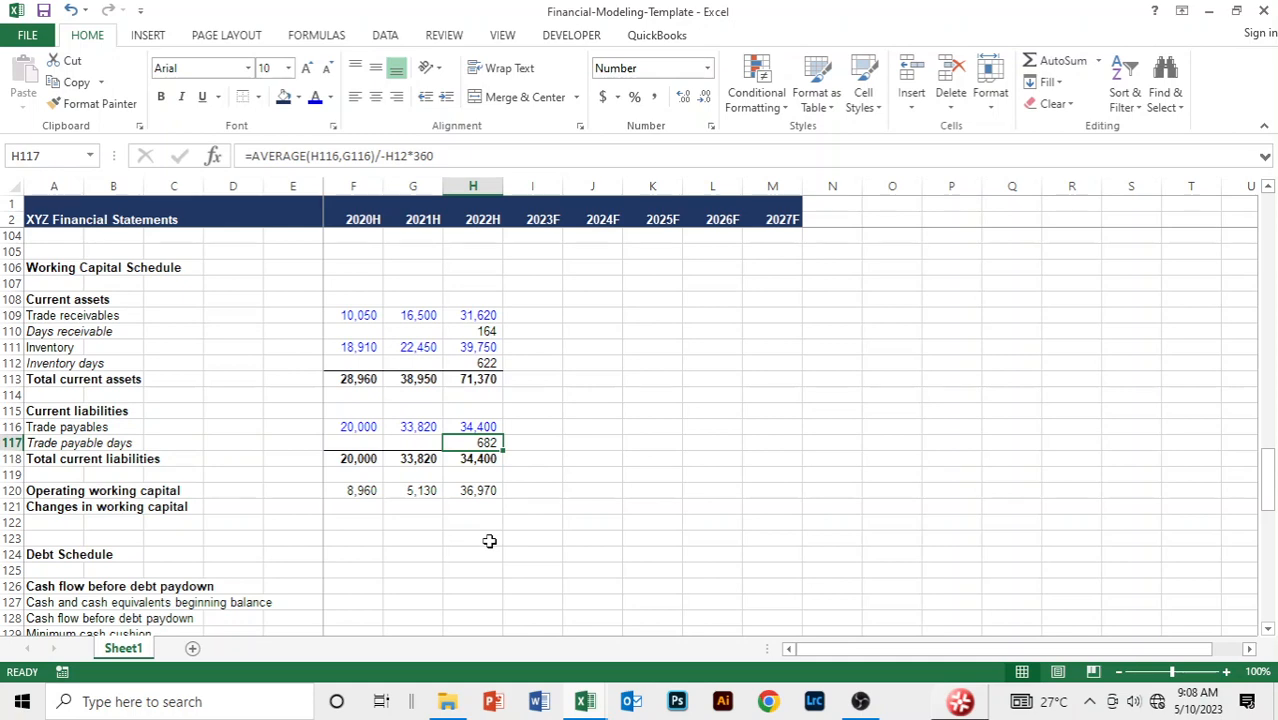
pyautogui.click(472, 475)
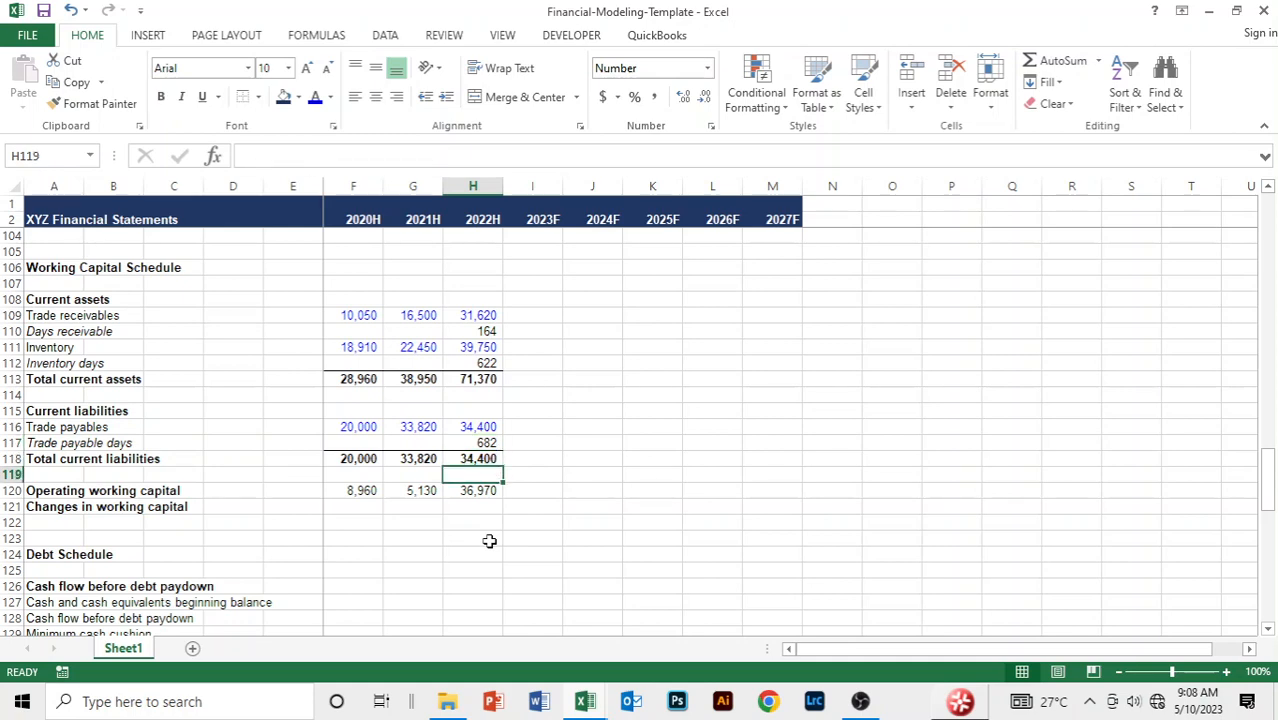
pyautogui.click(472, 427)
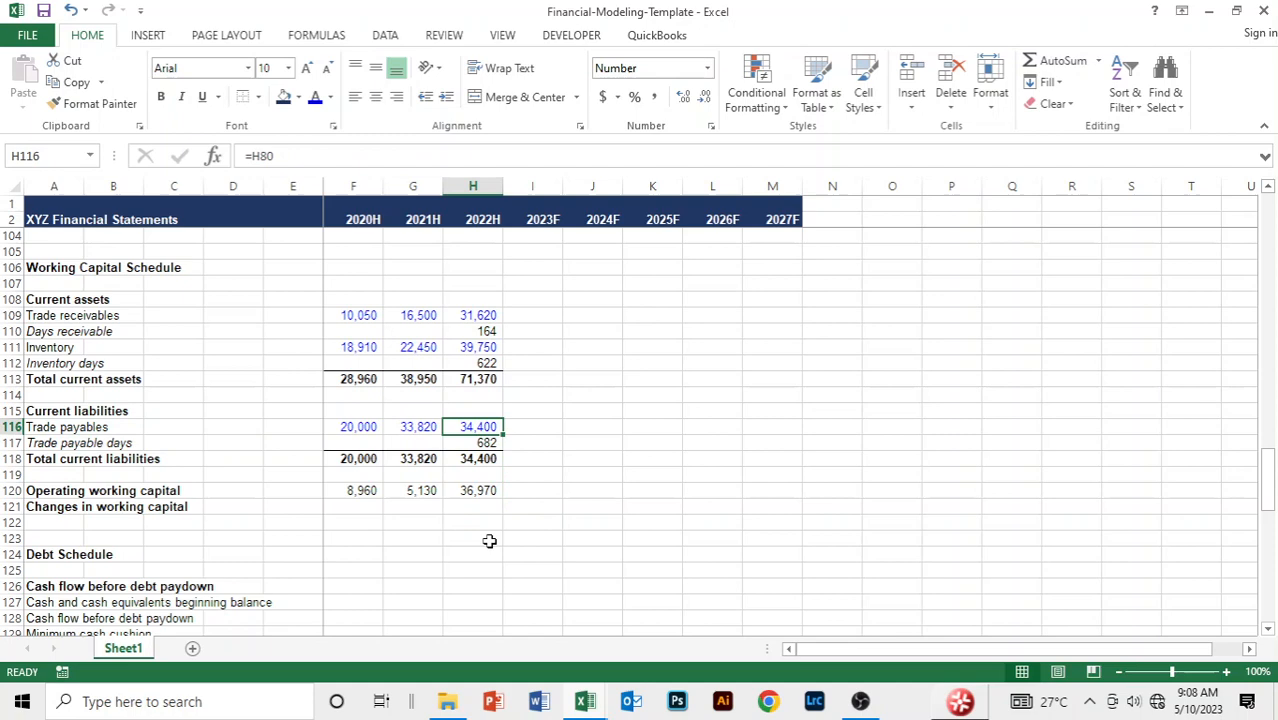
pyautogui.click(472, 331)
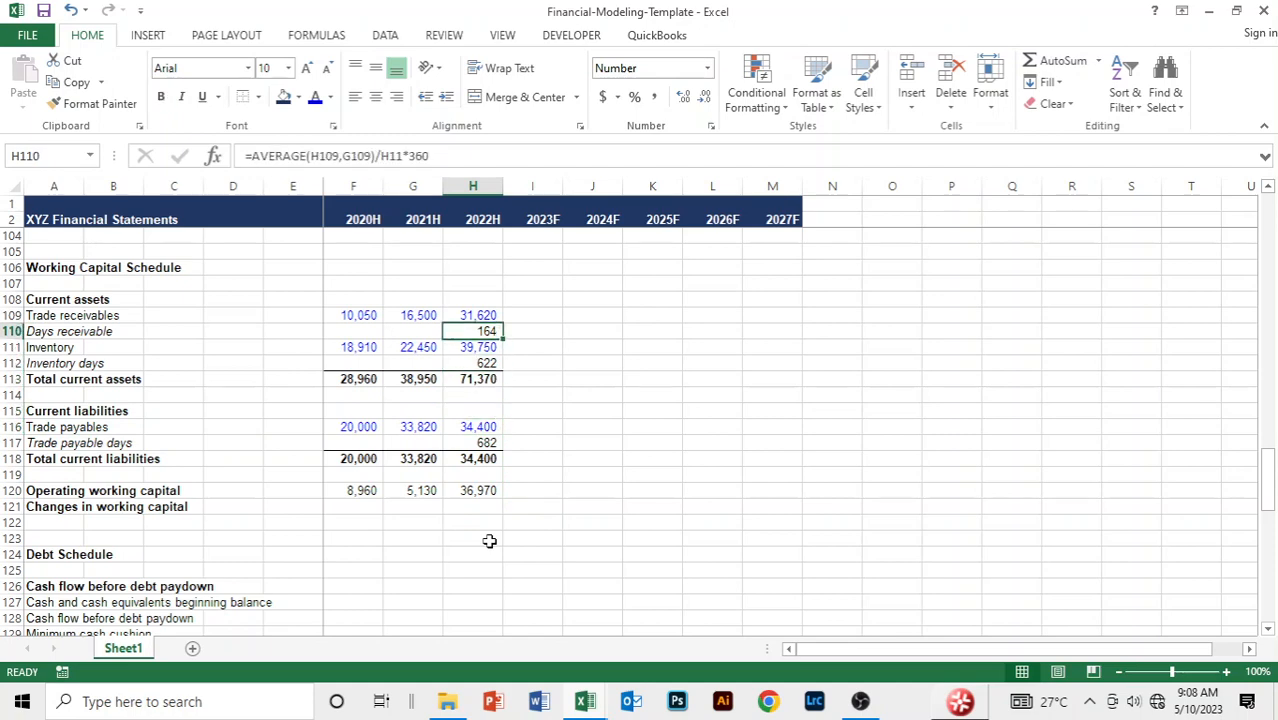